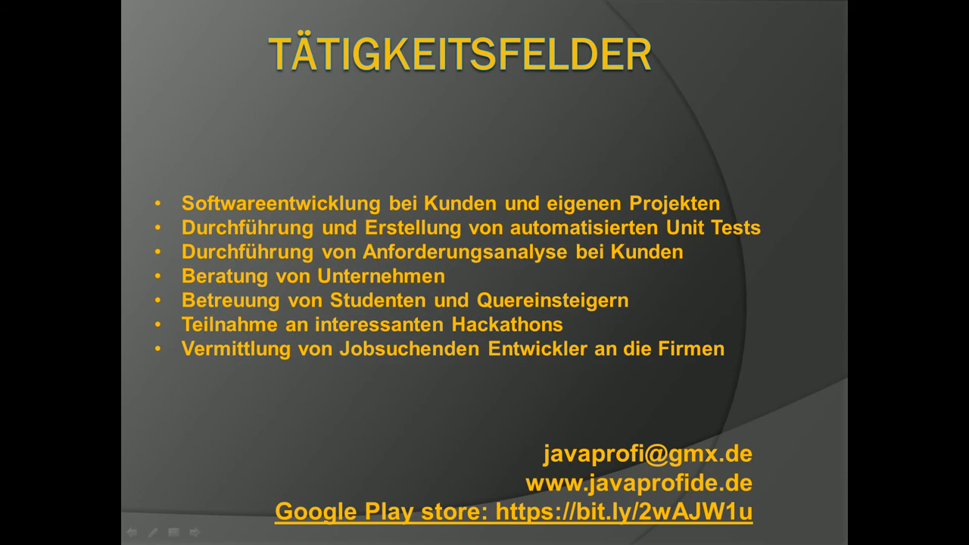
# End the PowerPoint slideshow and bring up the window switcher.
pyautogui.click(484, 273)
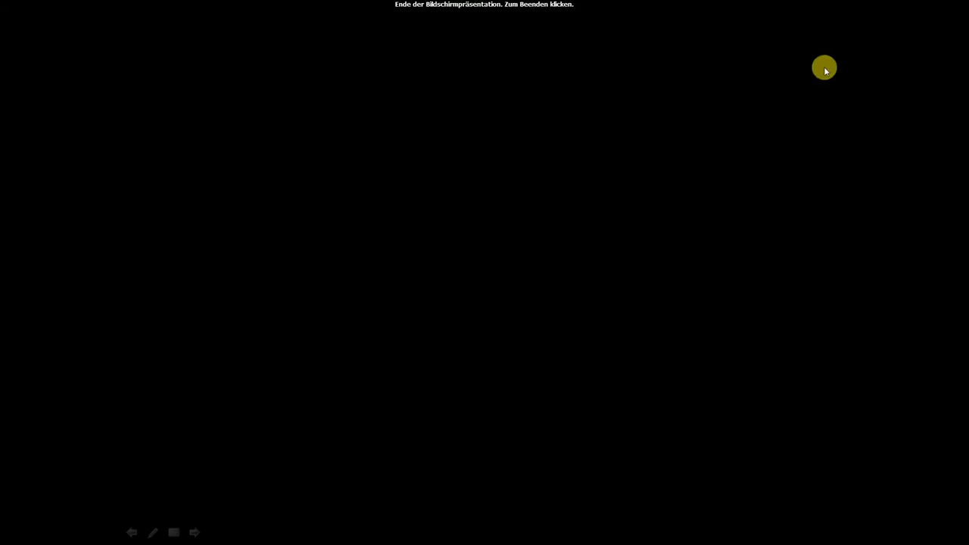
pyautogui.click(484, 273)
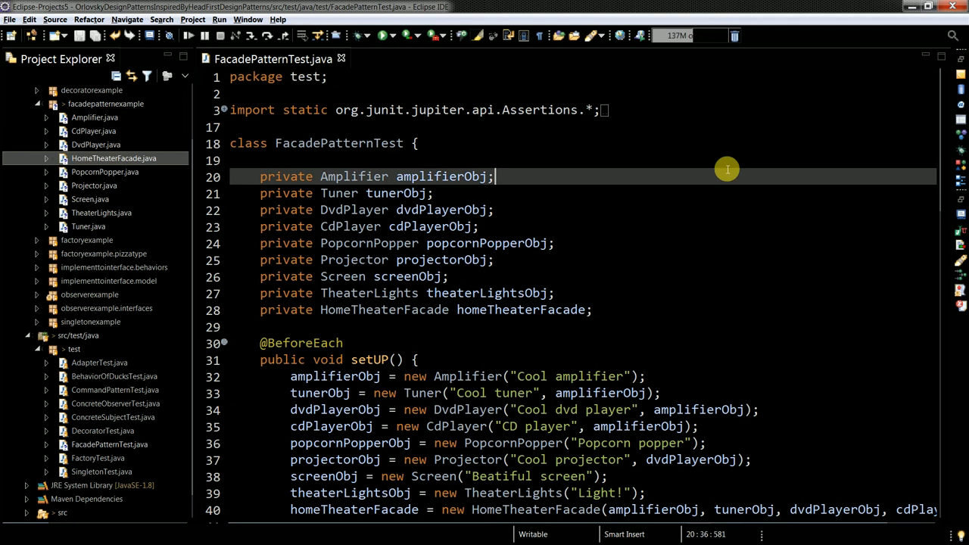
pyautogui.press('alt+tab')
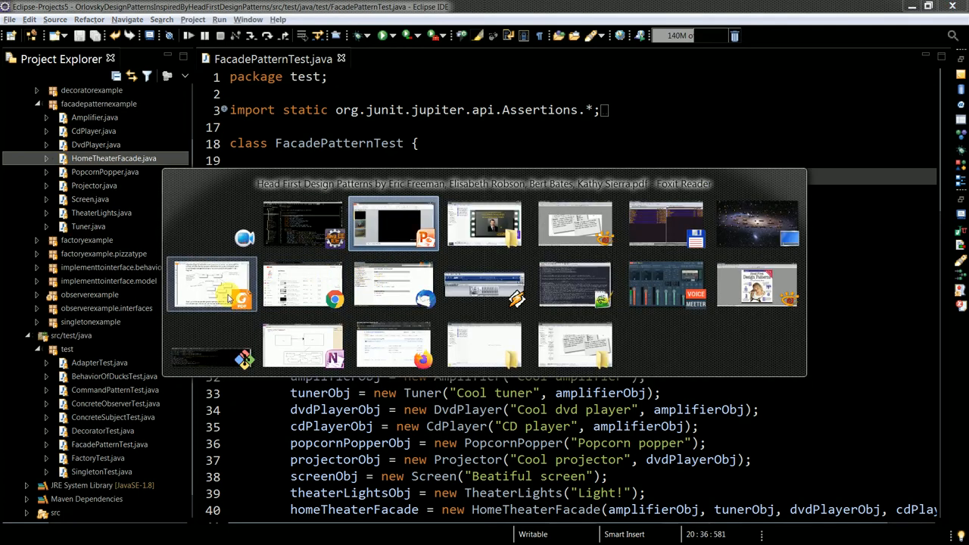
pyautogui.moveTo(336, 331)
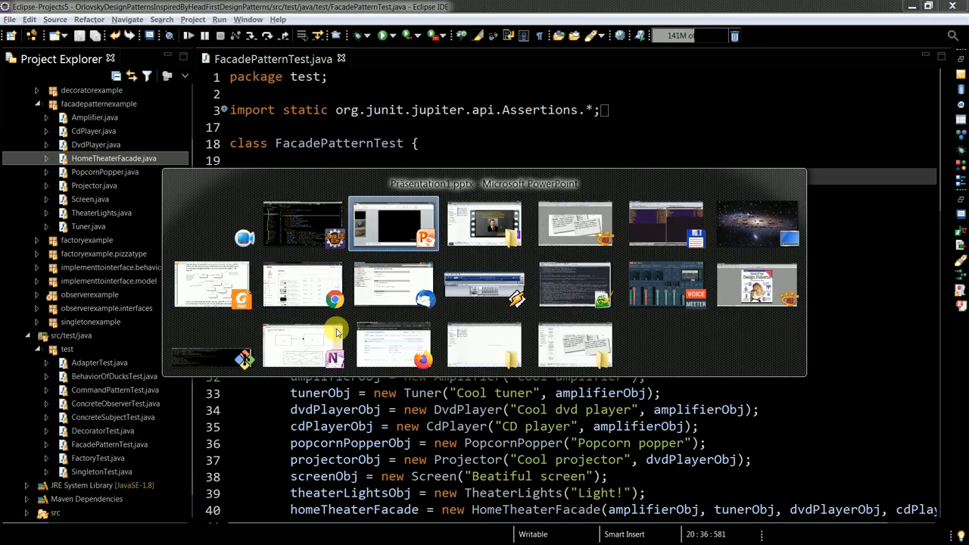
# Switch to OneNote and go over the Client–Facade diagram.
pyautogui.click(303, 344)
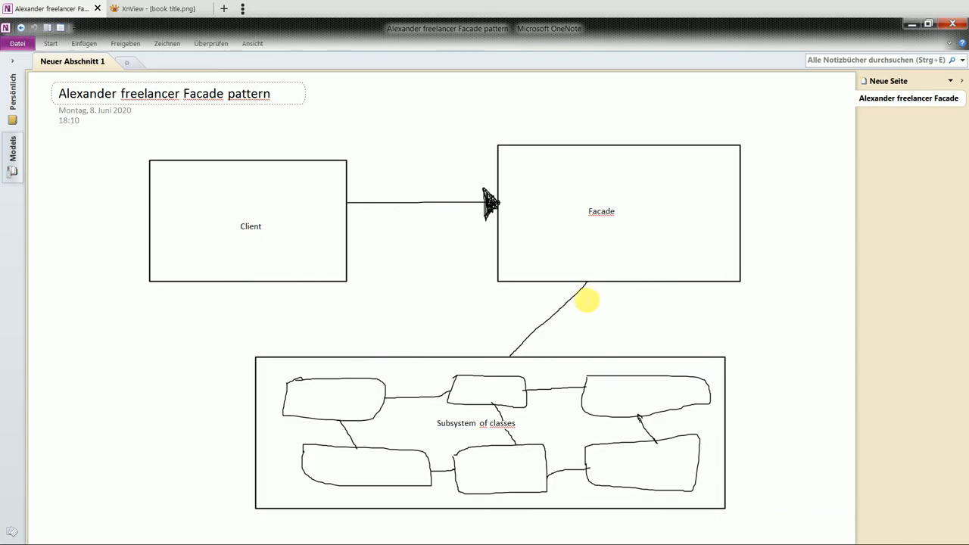
pyautogui.moveTo(721, 229)
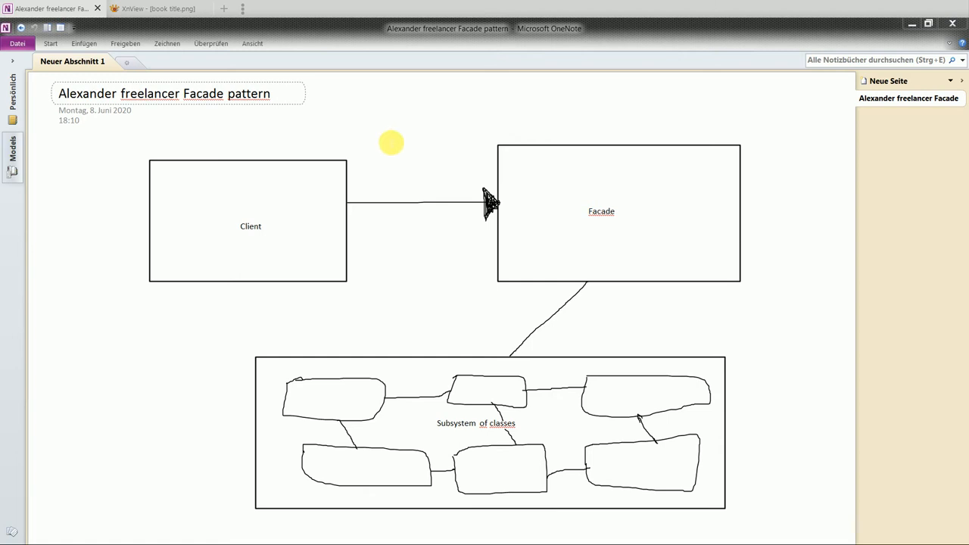
pyautogui.moveTo(250, 211)
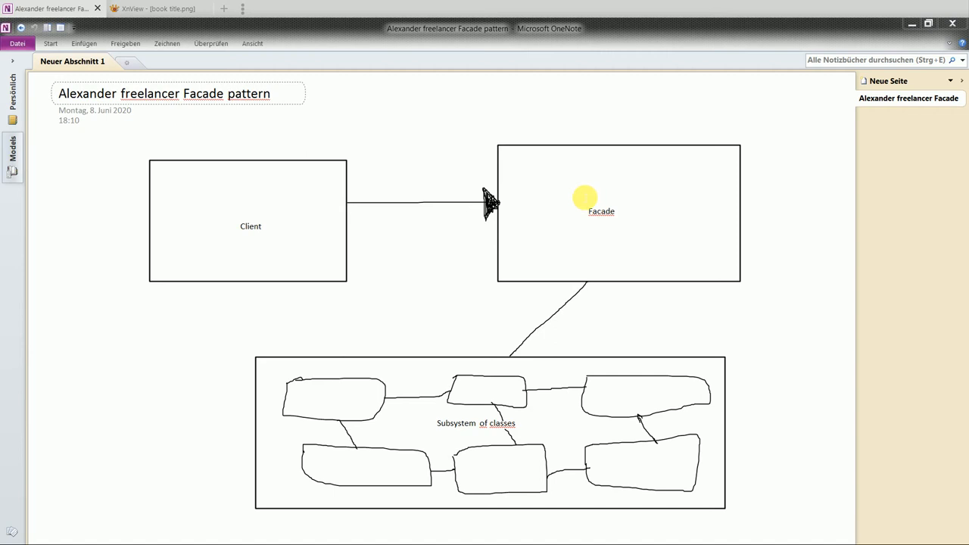
pyautogui.moveTo(572, 211)
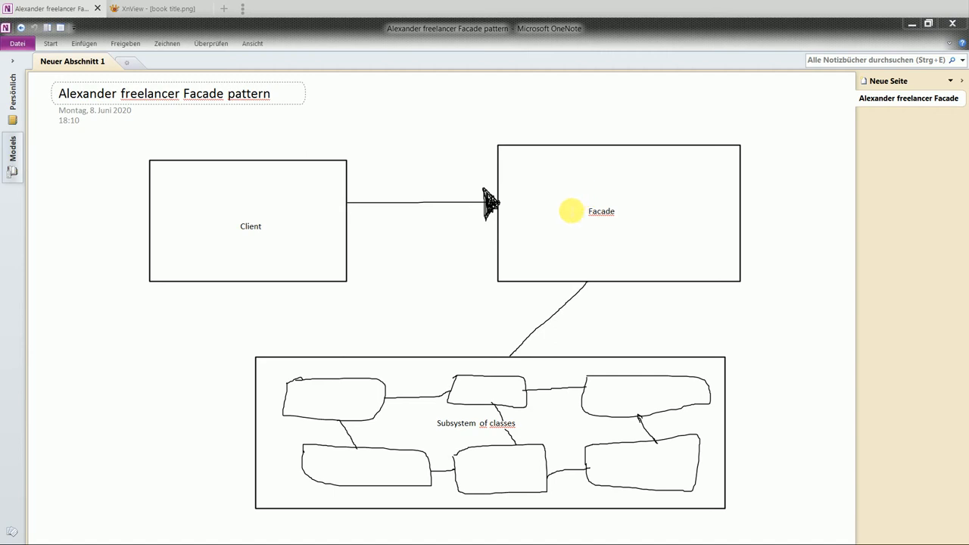
pyautogui.moveTo(572, 211); pyautogui.dragTo(689, 248)
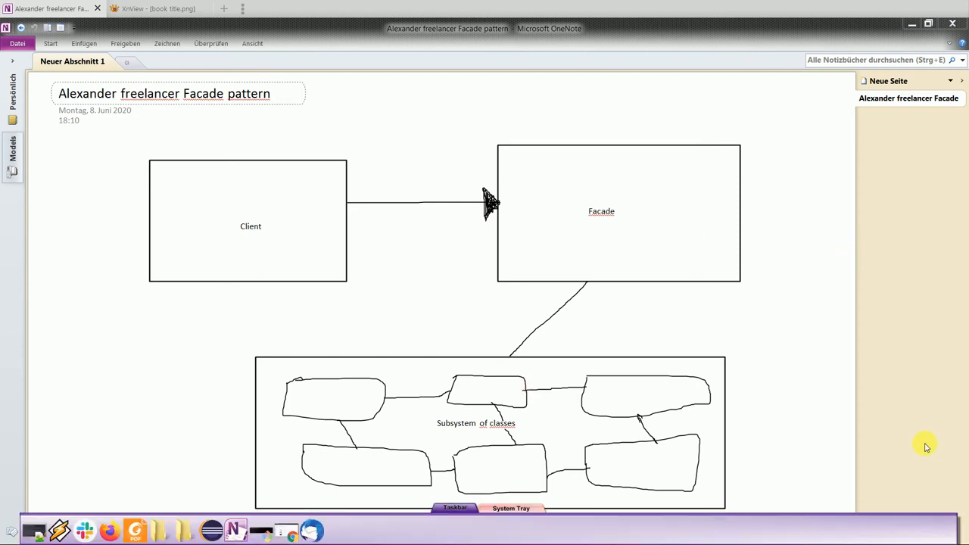
pyautogui.moveTo(634, 416)
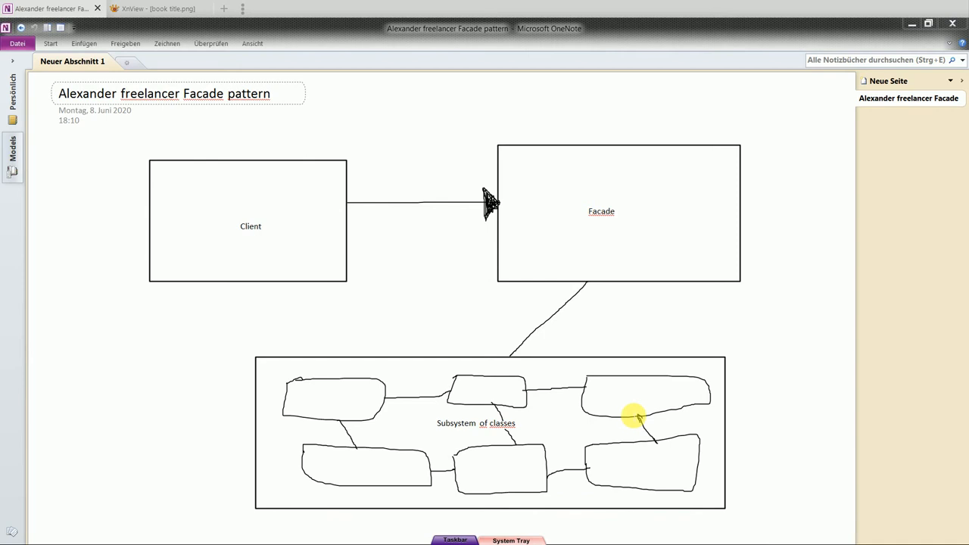
pyautogui.moveTo(634, 391)
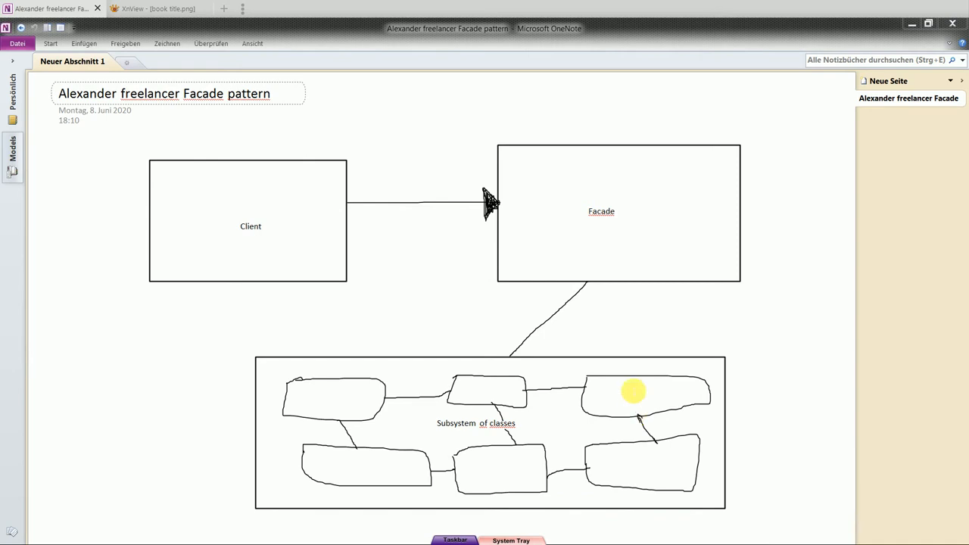
pyautogui.moveTo(627, 347)
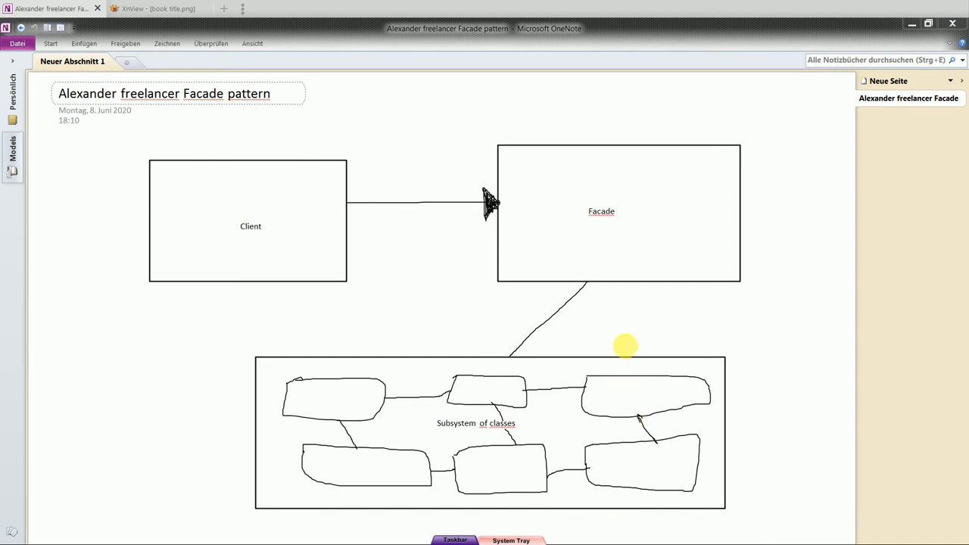
pyautogui.moveTo(633, 326)
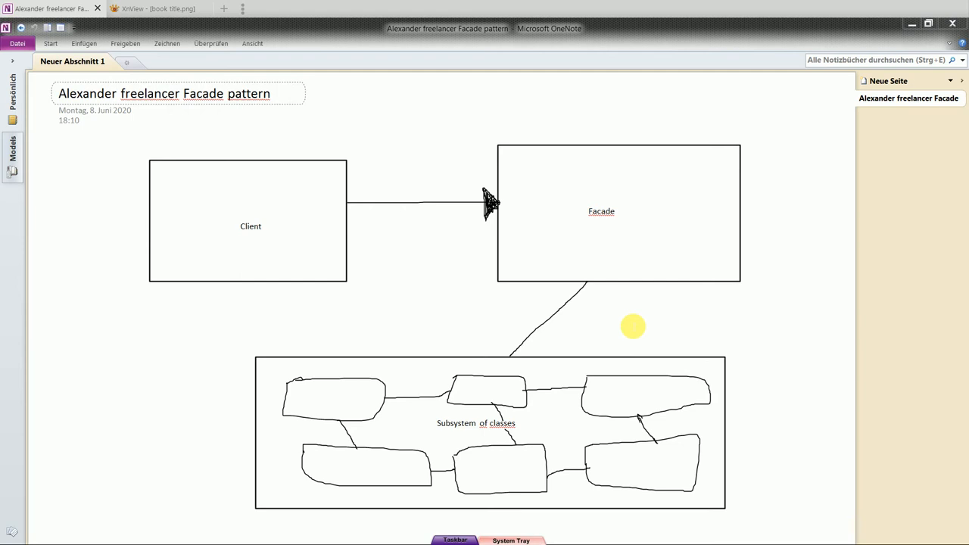
pyautogui.moveTo(908, 34)
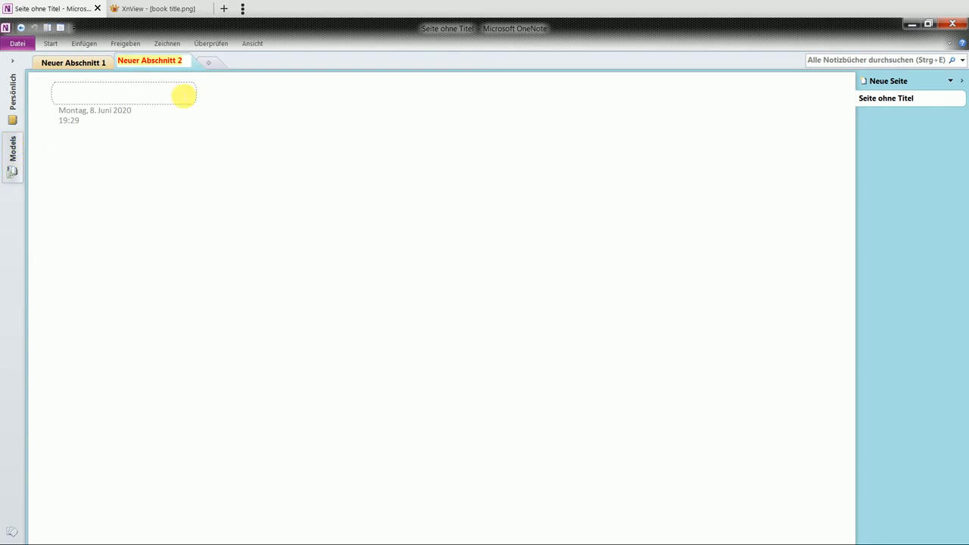
# On the Zeichnen tab, draw the large rectangle in the page centre.
pyautogui.click(83, 43)
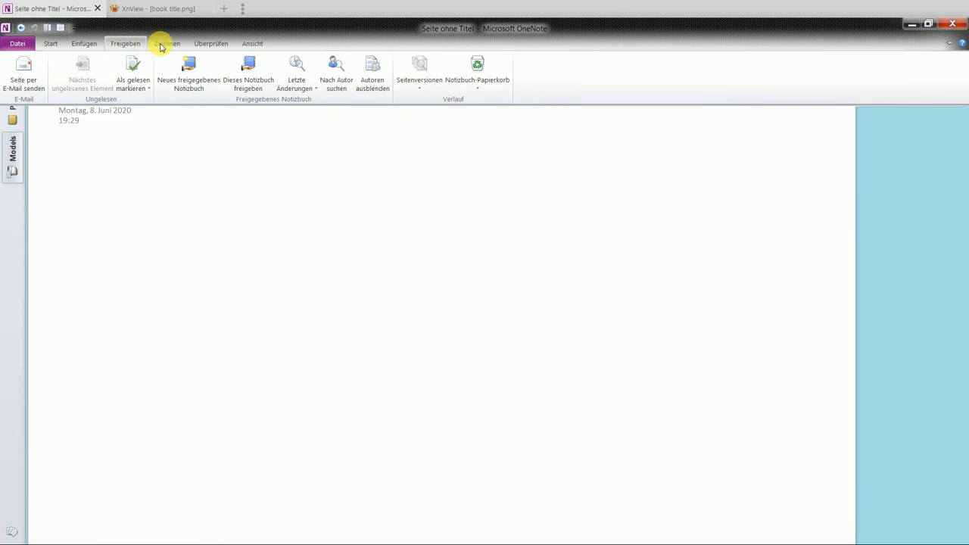
pyautogui.click(167, 44)
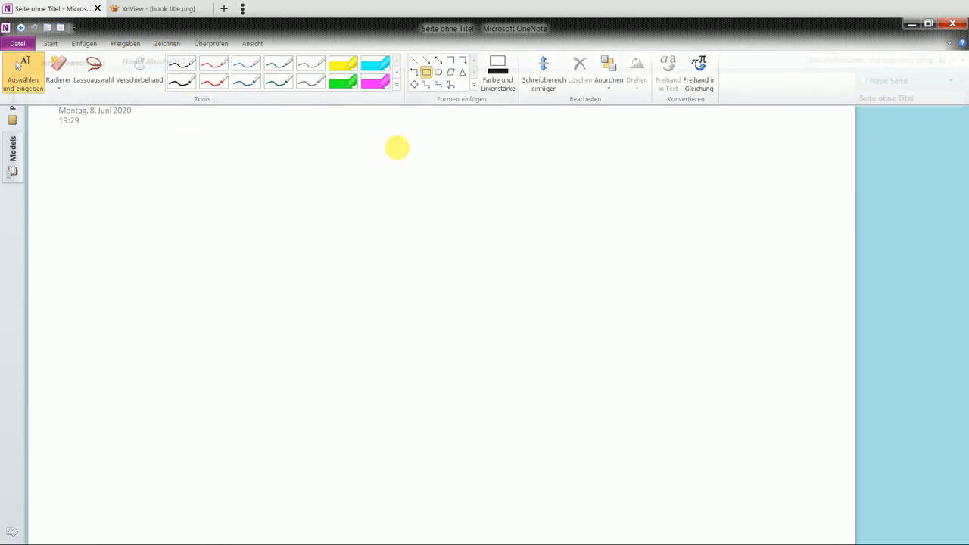
pyautogui.moveTo(326, 155); pyautogui.dragTo(608, 347)
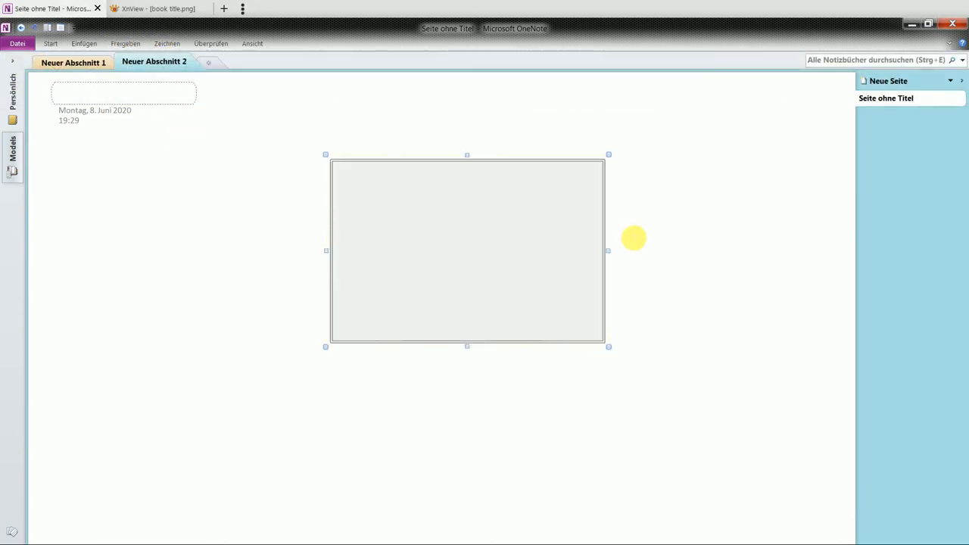
pyautogui.click(167, 43)
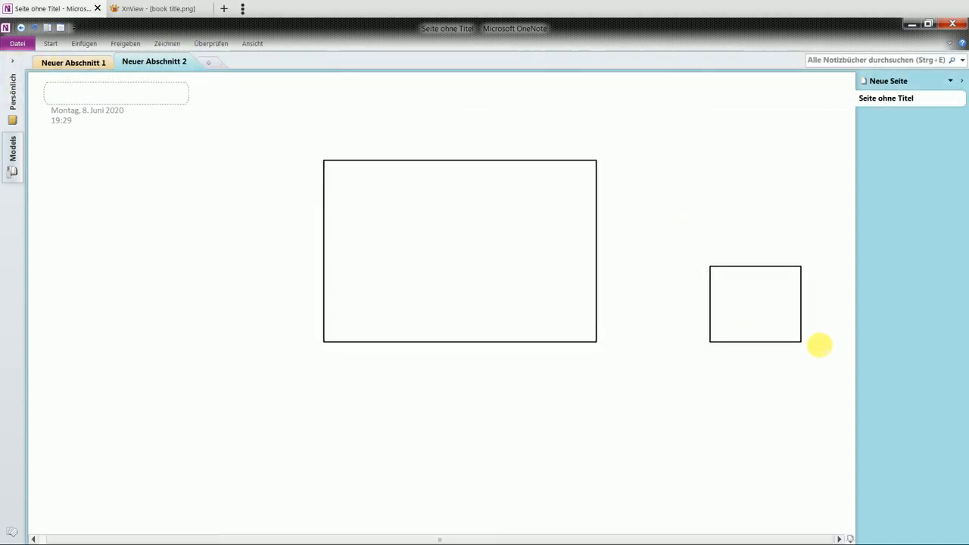
pyautogui.click(125, 43)
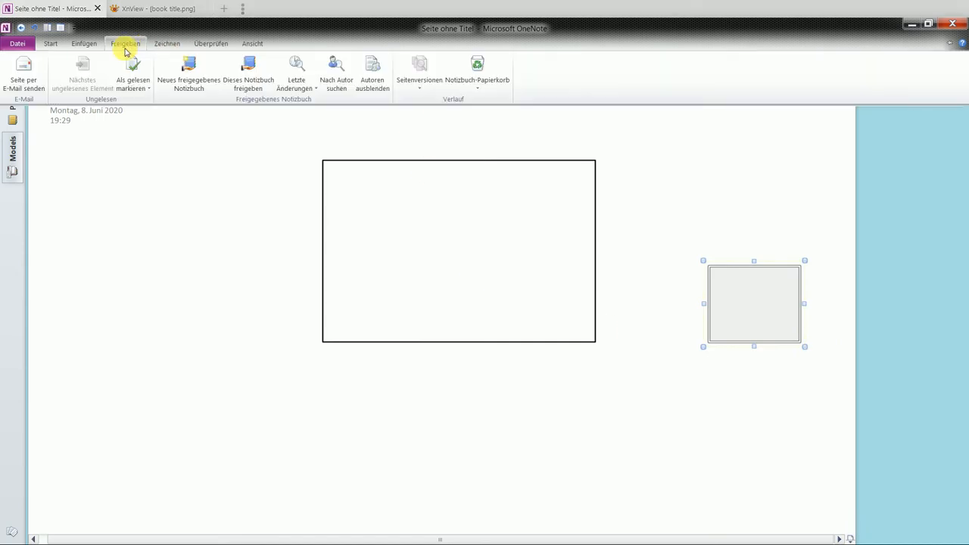
# Draw the narrow rectangle bars below and above the large box.
pyautogui.click(166, 44)
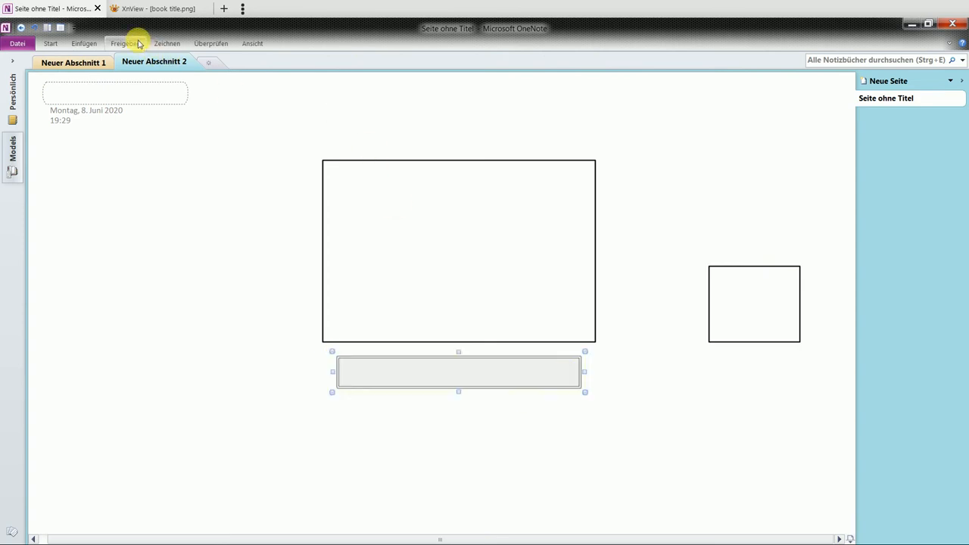
pyautogui.click(166, 43)
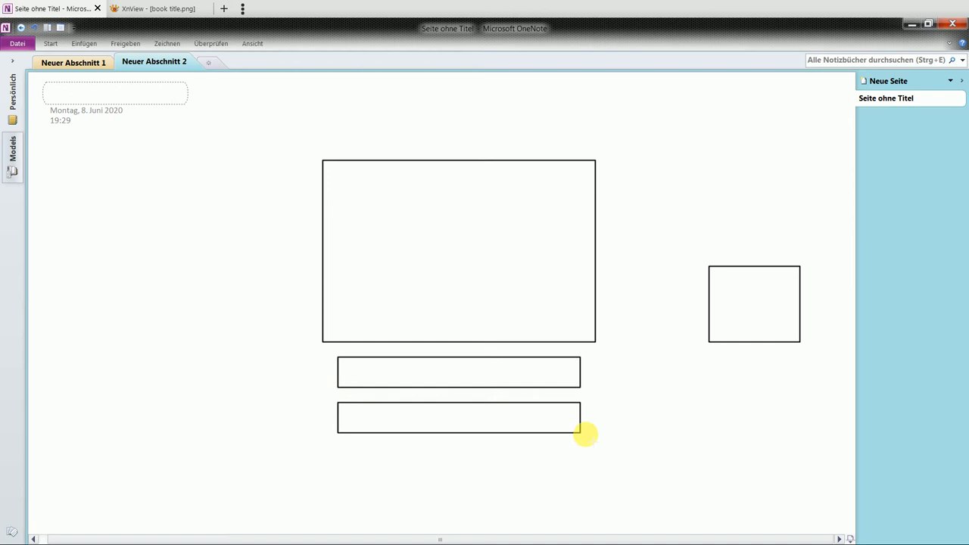
pyautogui.click(458, 417)
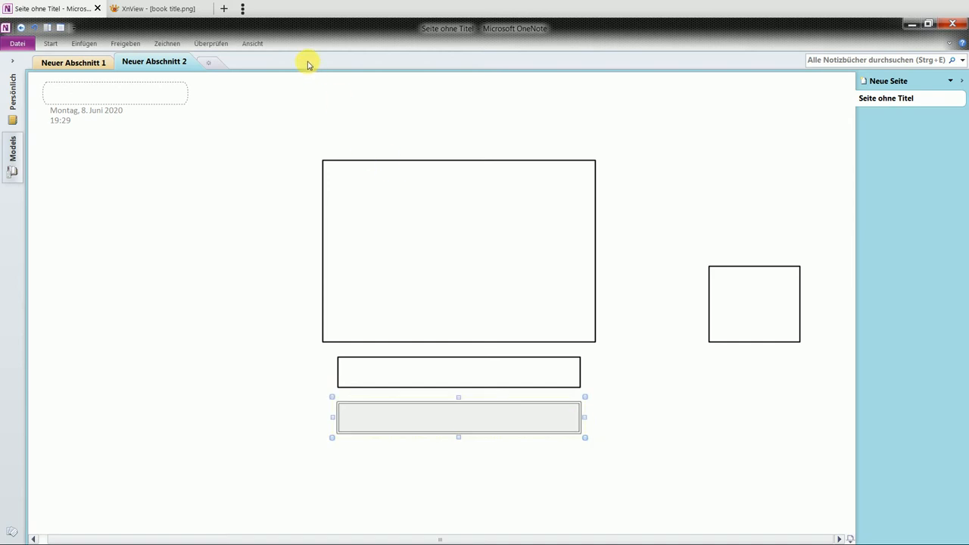
pyautogui.click(167, 43)
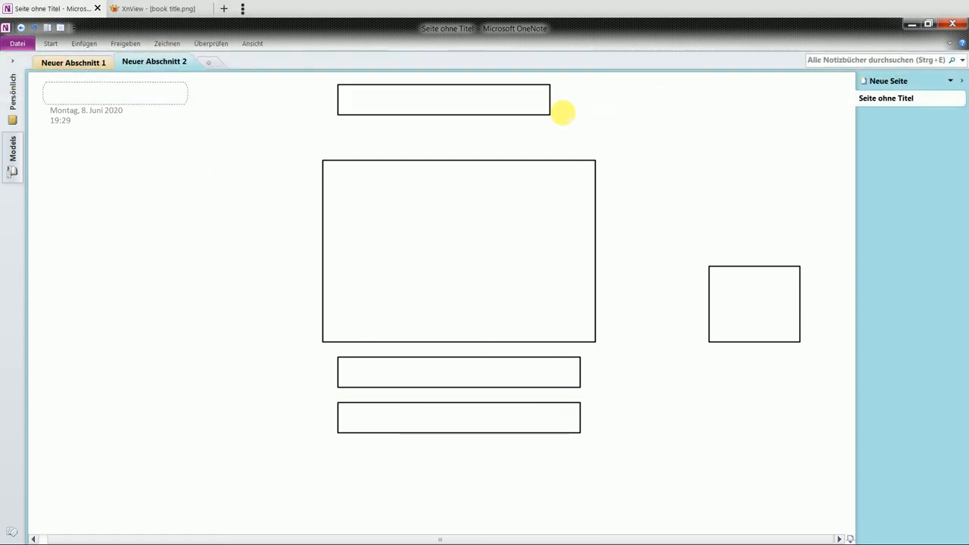
pyautogui.click(443, 99)
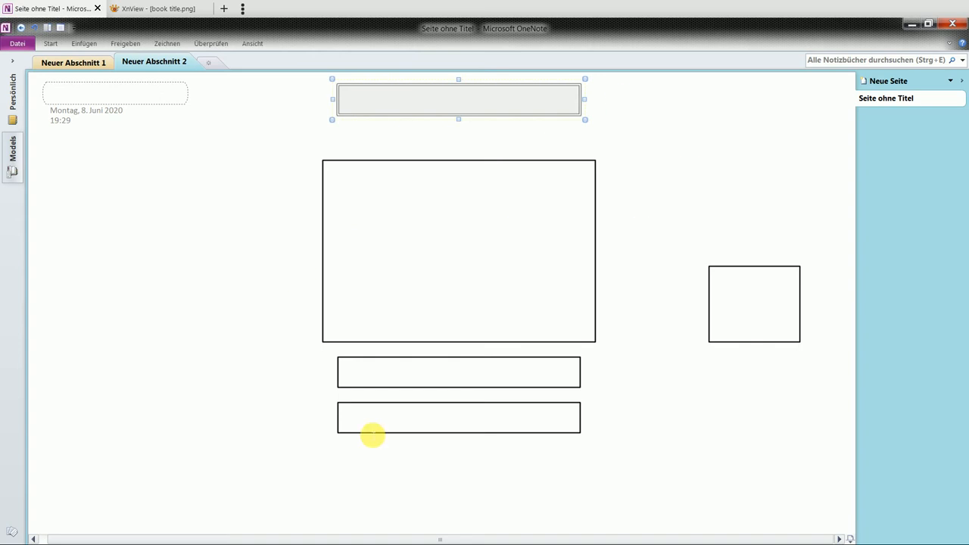
pyautogui.moveTo(793, 345)
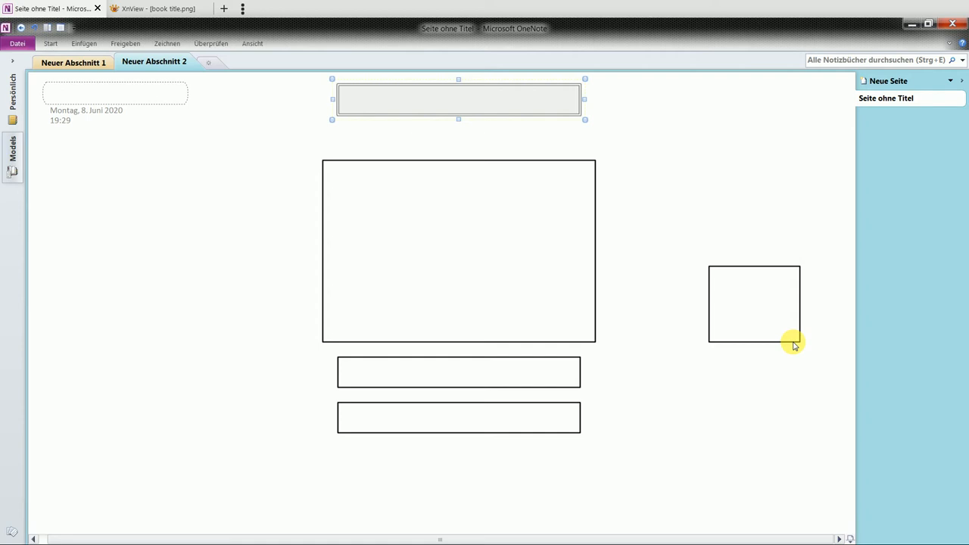
pyautogui.moveTo(659, 396)
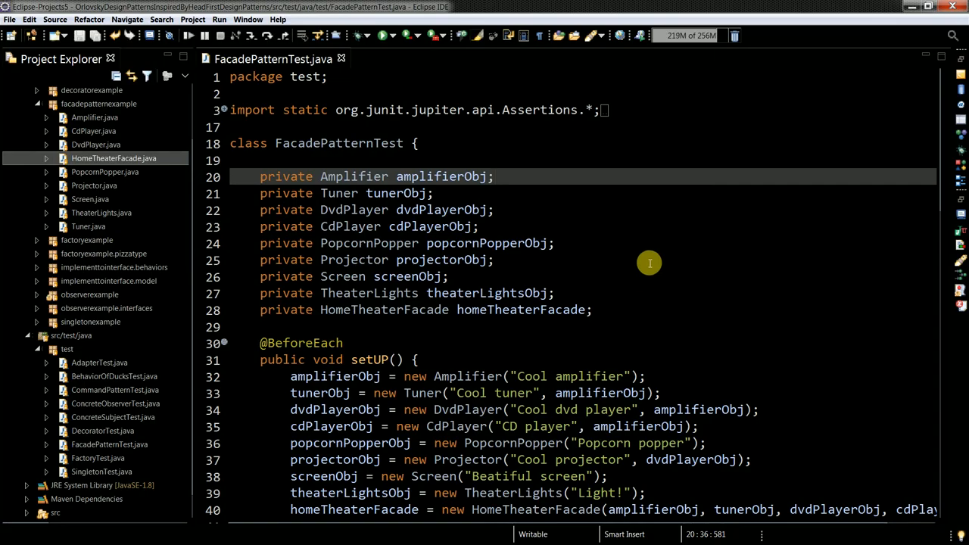
pyautogui.moveTo(574, 302)
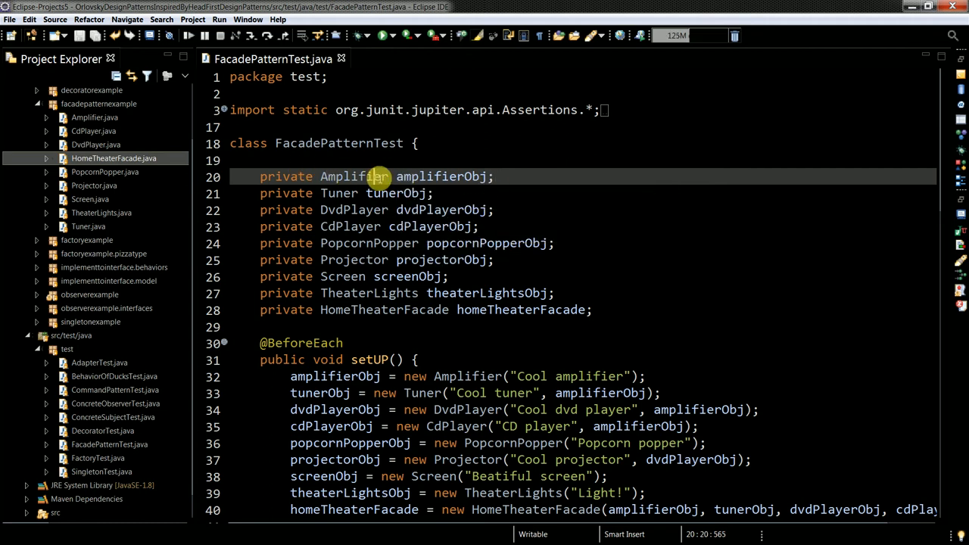
# Mark the Amplifier and DvdPlayer field types, then maximize book title.png in XnView.
pyautogui.doubleClick(339, 193)
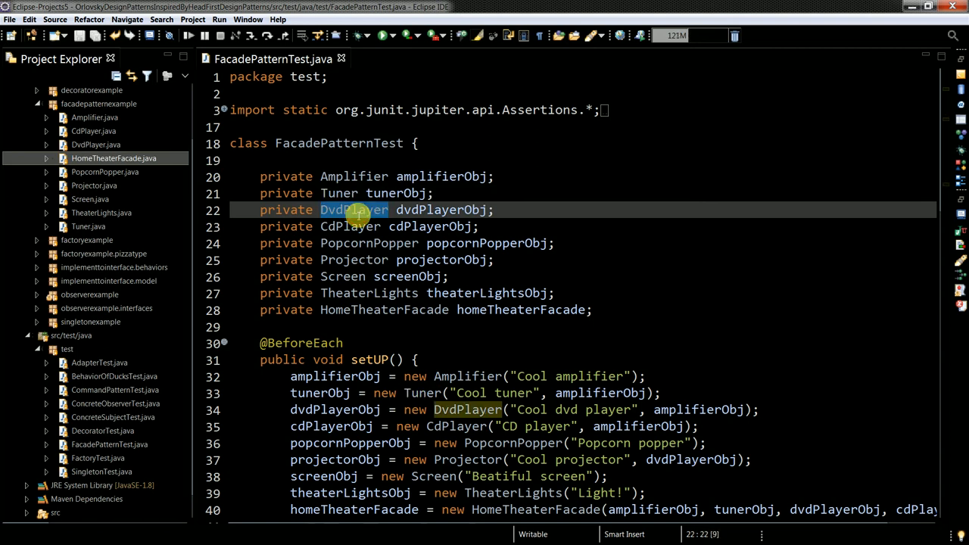
pyautogui.click(349, 226)
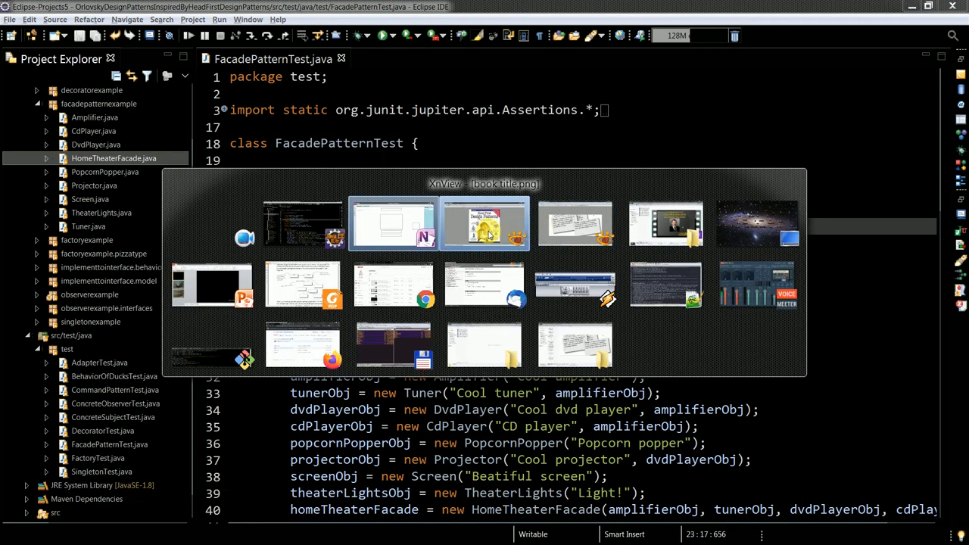
pyautogui.click(484, 224)
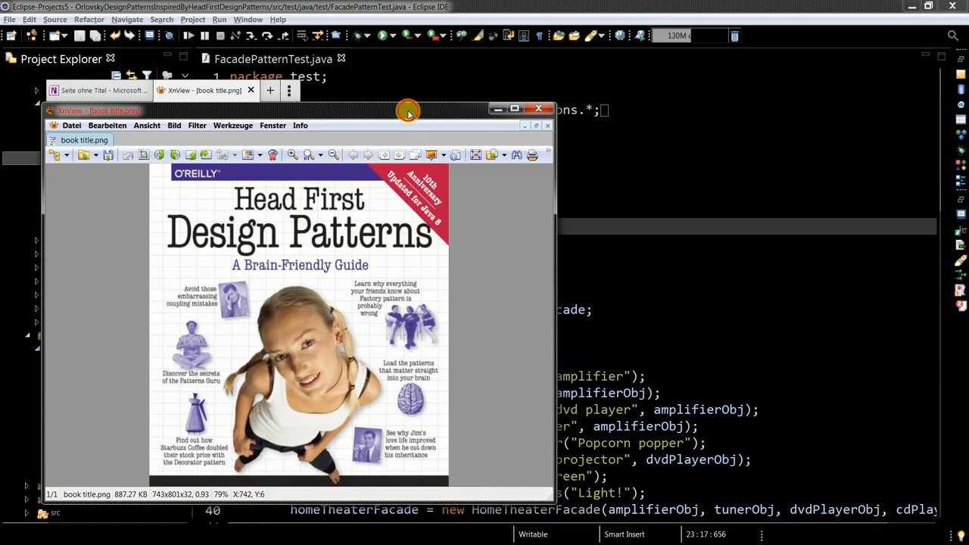
pyautogui.click(514, 108)
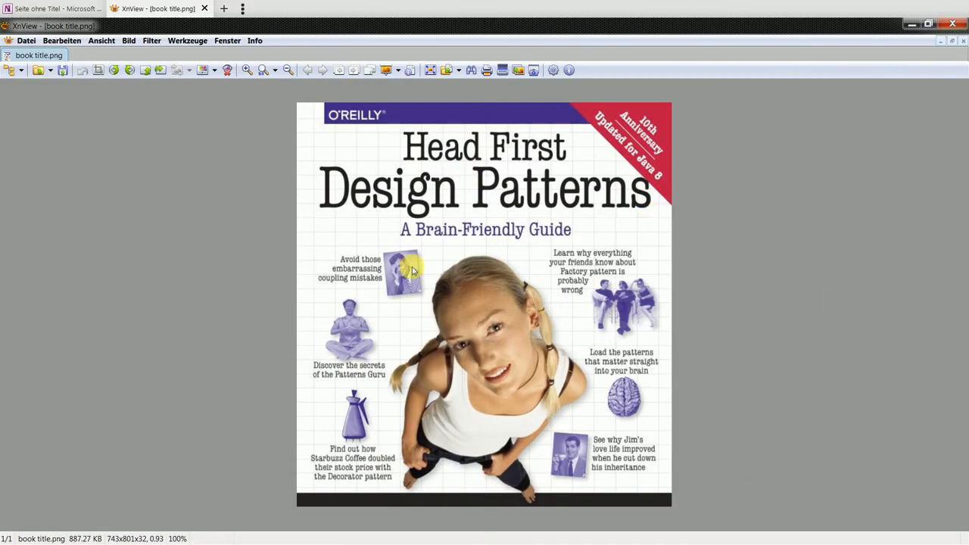
pyautogui.moveTo(587, 324)
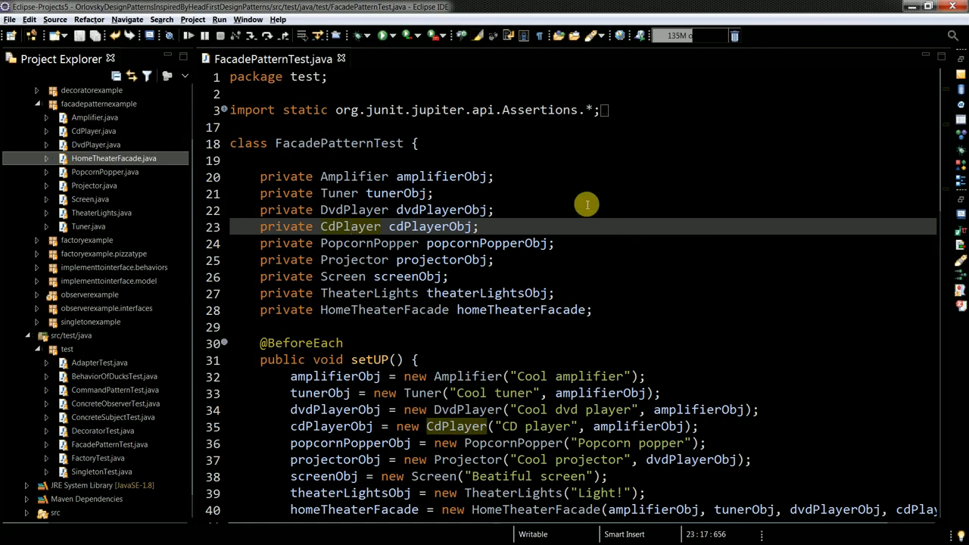
# Scroll FacadePatternTest and select executeTestDriveForFacadePatter to run as JUnit.
pyautogui.scroll(-3)
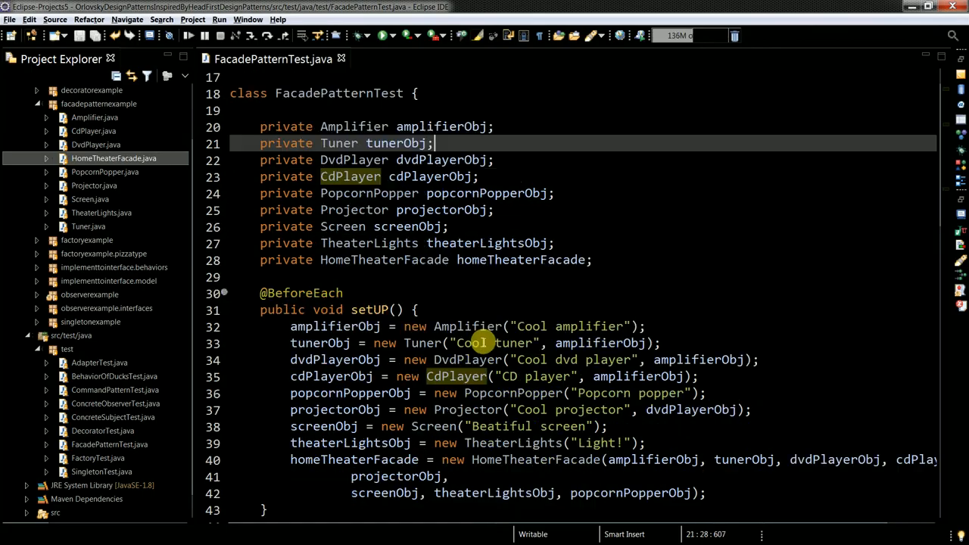
pyautogui.scroll(-3)
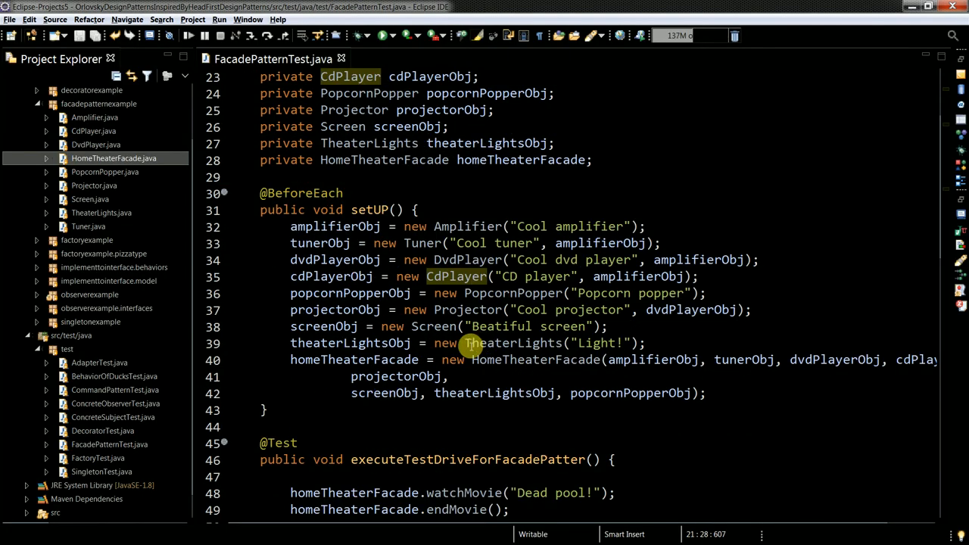
pyautogui.moveTo(781, 347)
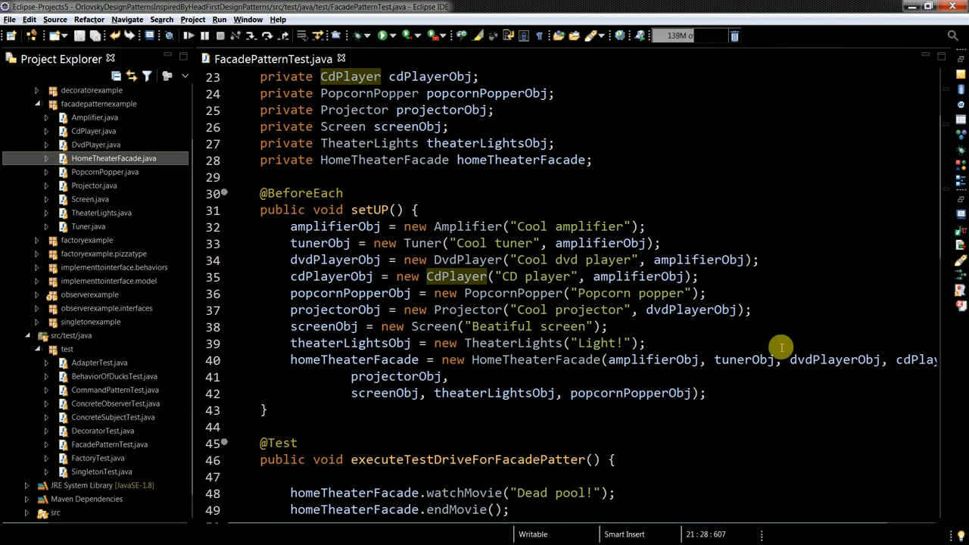
pyautogui.moveTo(632, 420)
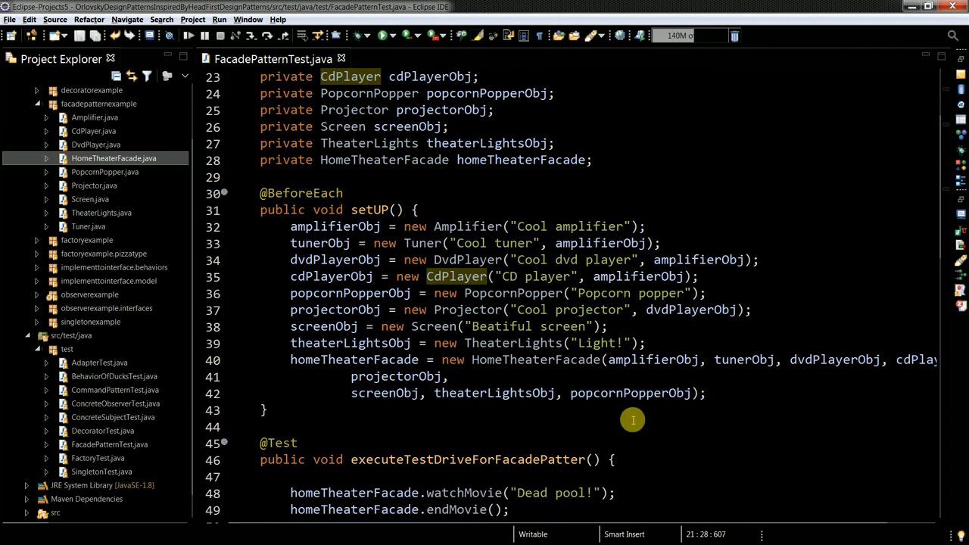
pyautogui.scroll(-3)
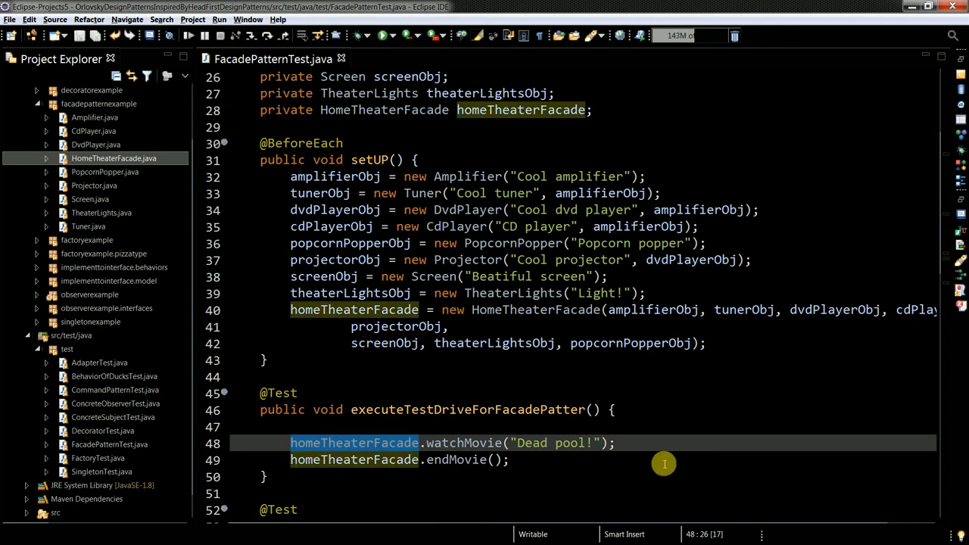
pyautogui.scroll(-3)
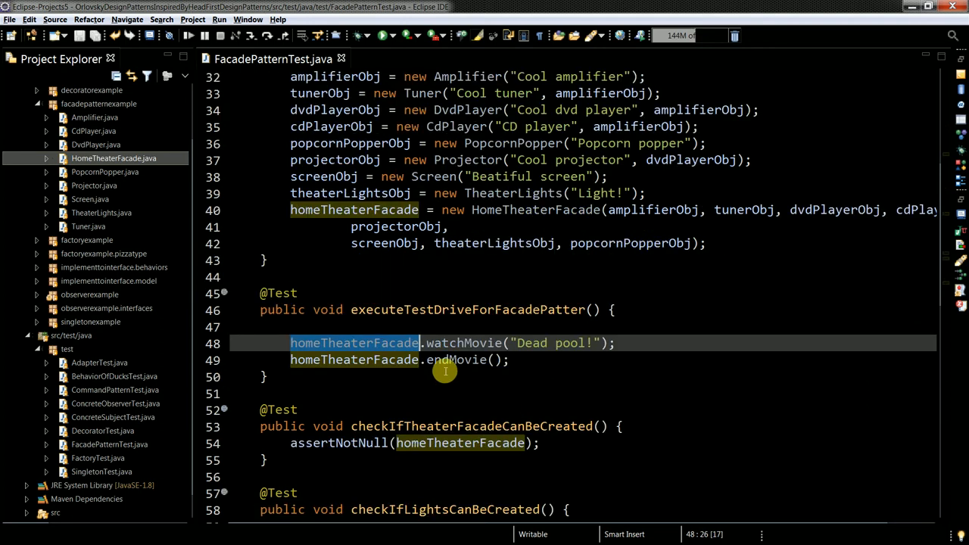
pyautogui.click(511, 359)
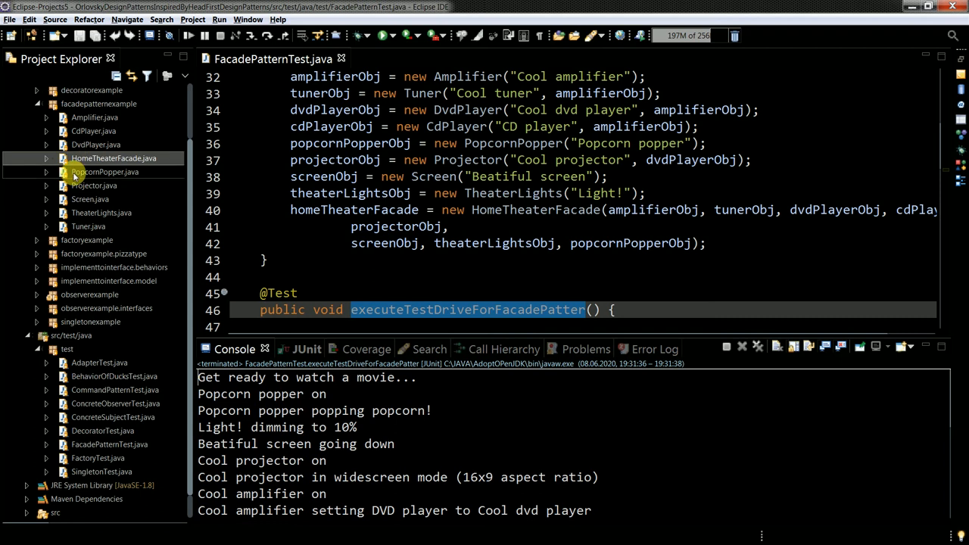
pyautogui.moveTo(103, 220)
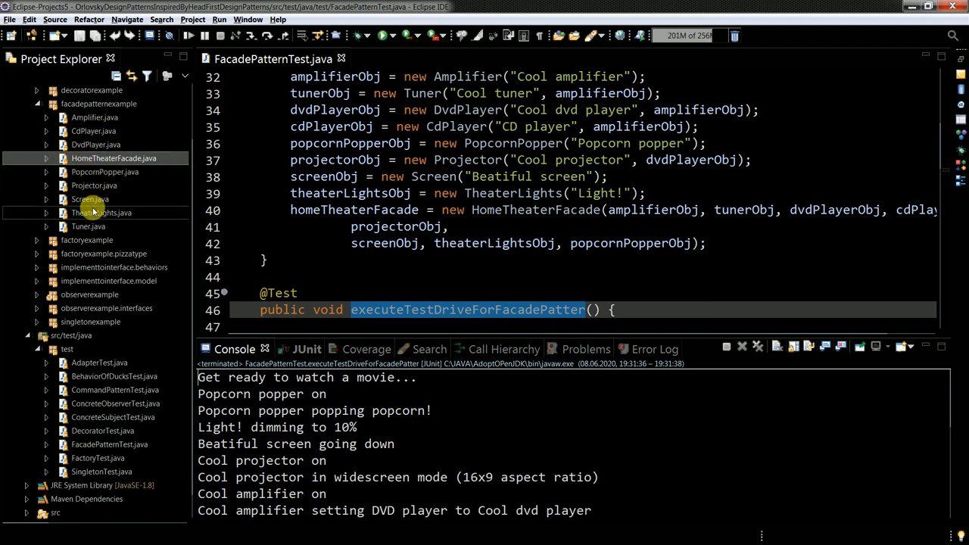
# Open HomeTheaterFacade.java and scroll from the constructor through watchMovie to endRadio.
pyautogui.click(113, 158)
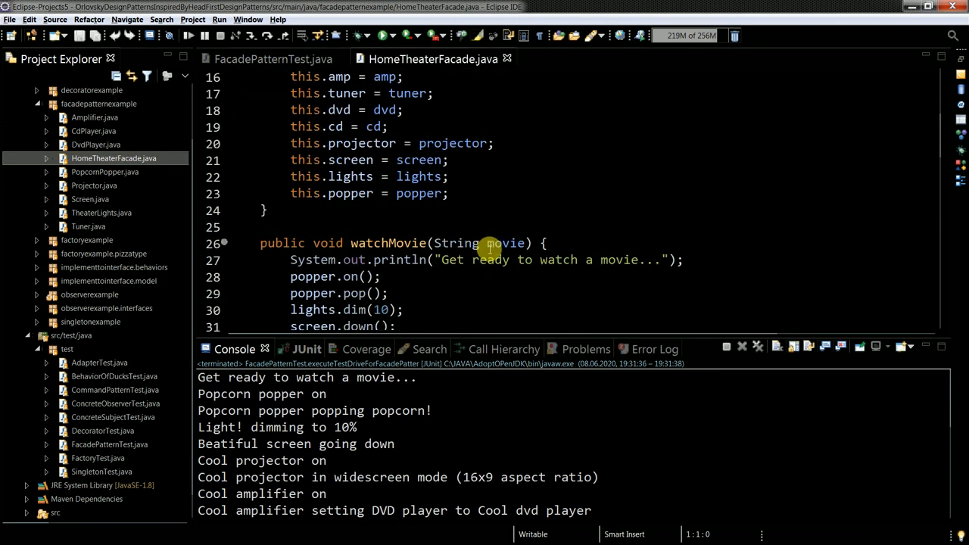
pyautogui.scroll(3)
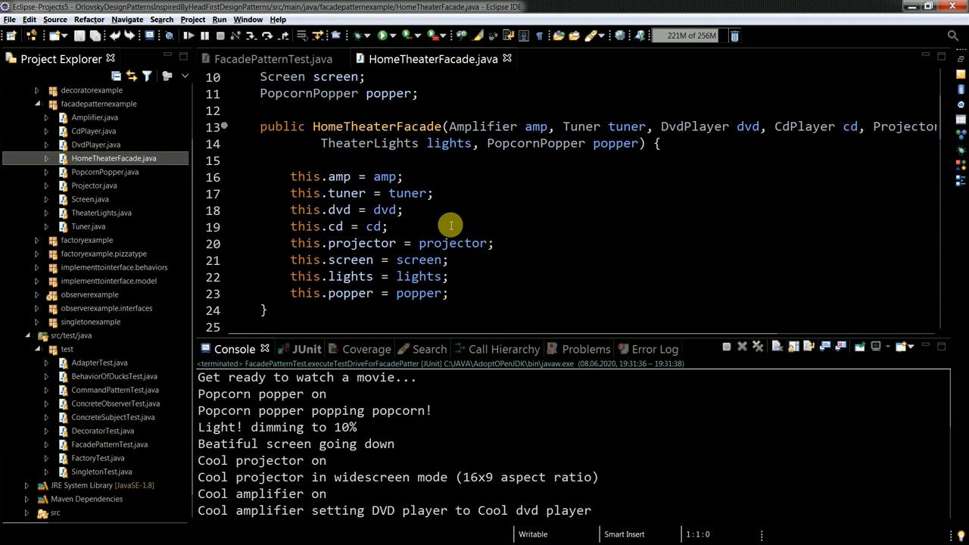
pyautogui.moveTo(485, 271)
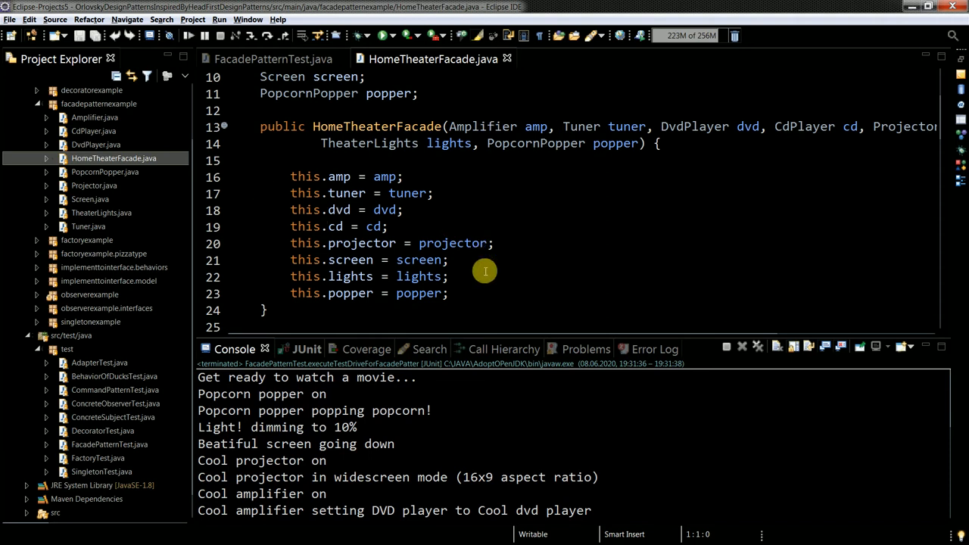
pyautogui.scroll(-3)
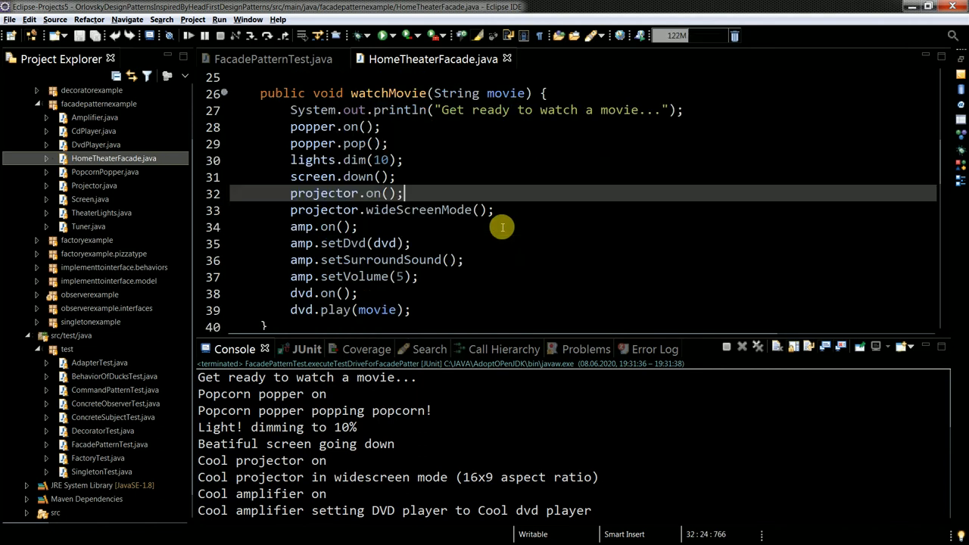
pyautogui.scroll(-3)
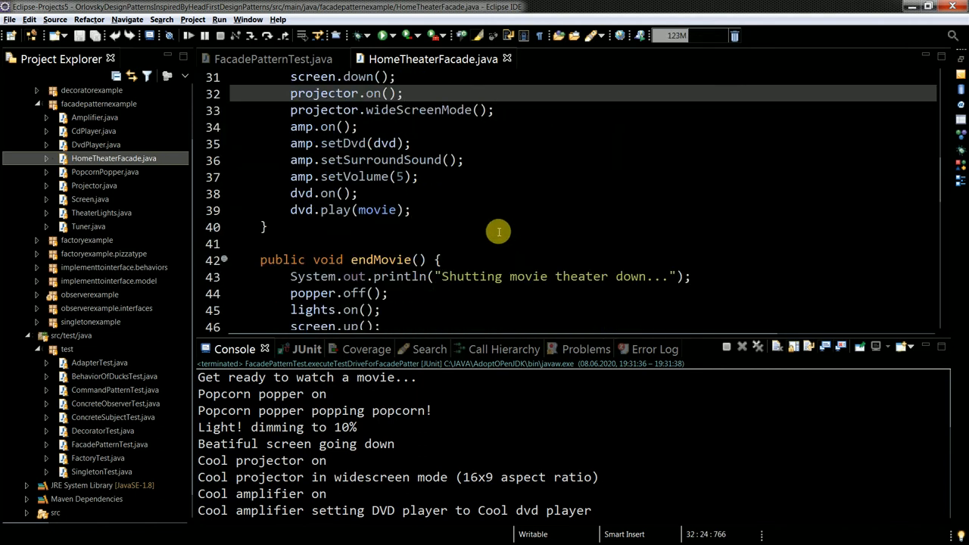
pyautogui.scroll(-3)
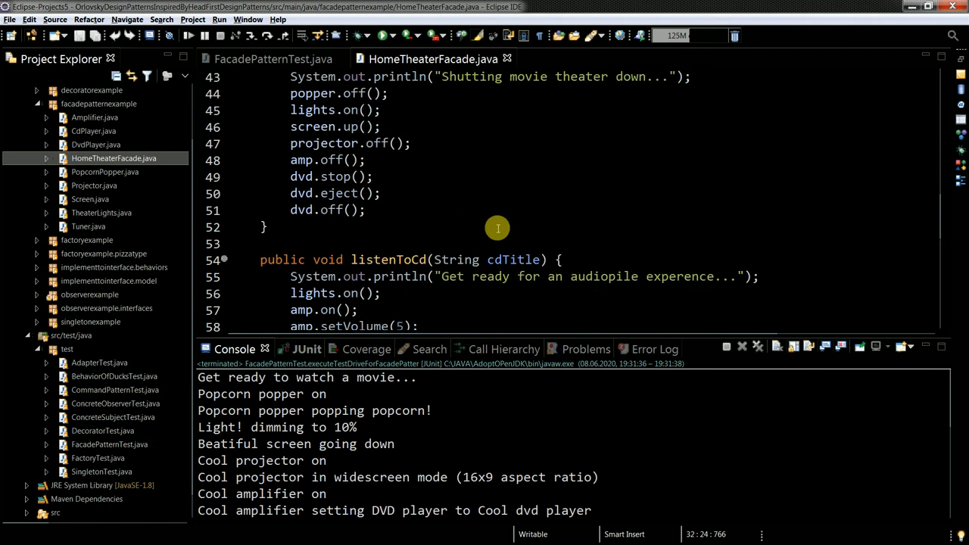
pyautogui.scroll(-3)
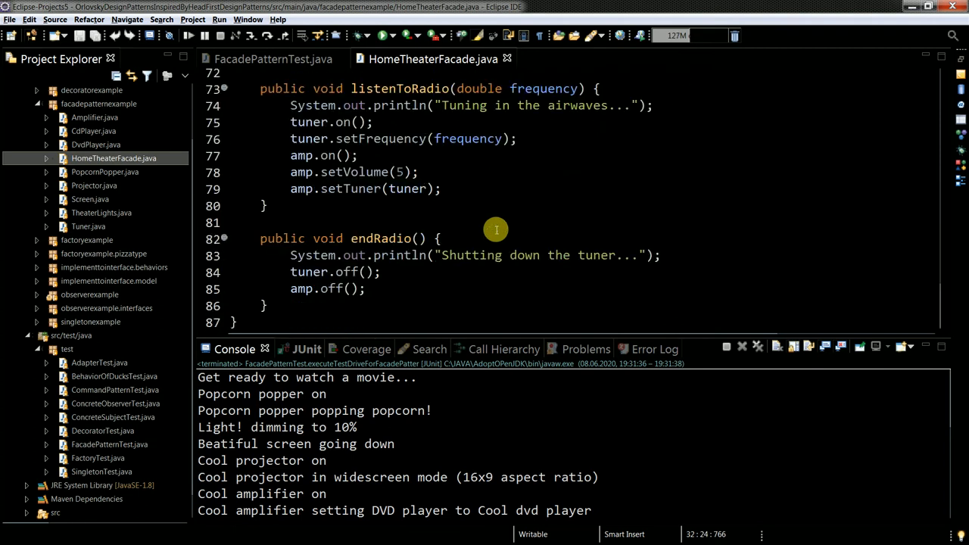
pyautogui.moveTo(484, 74)
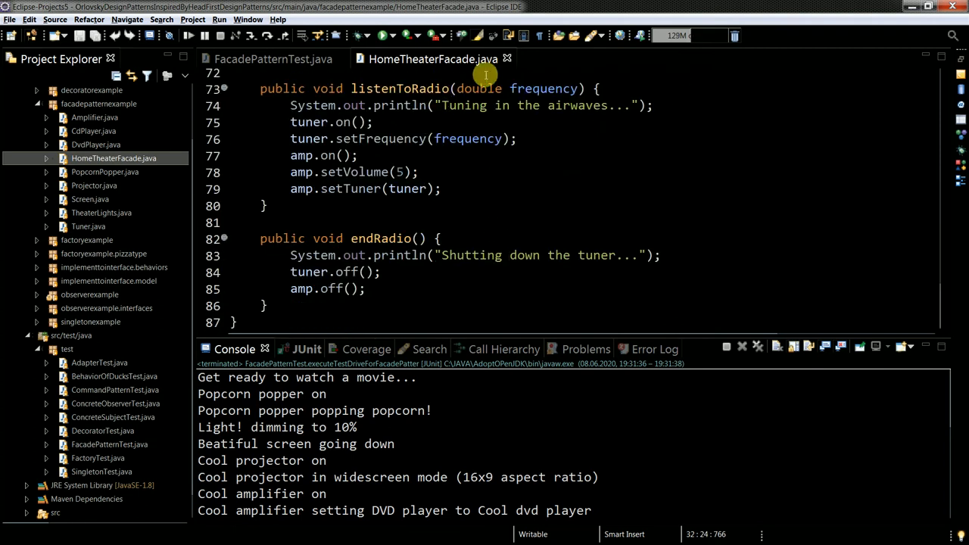
# Return to FacadePatternTest and scroll the Console output to the DVD player shutdown.
pyautogui.click(273, 59)
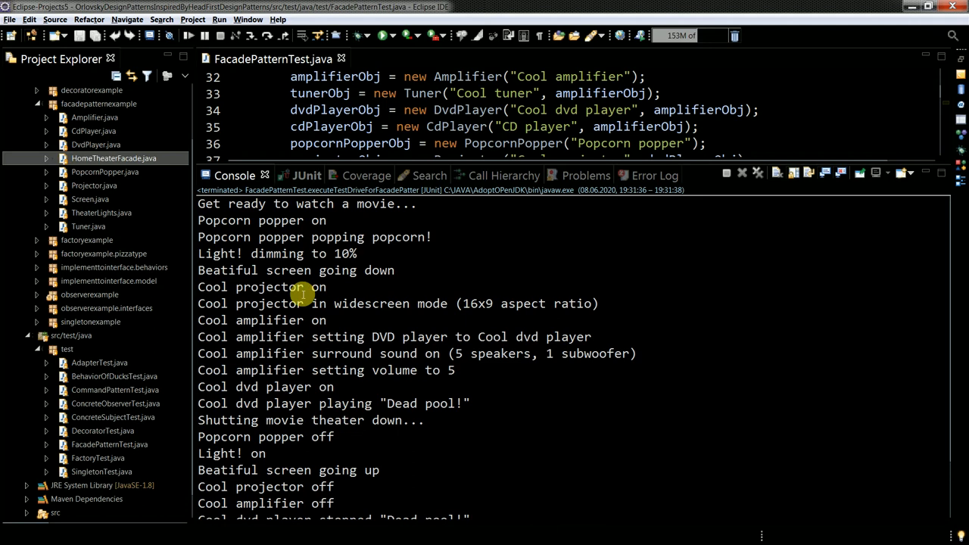
pyautogui.moveTo(318, 315)
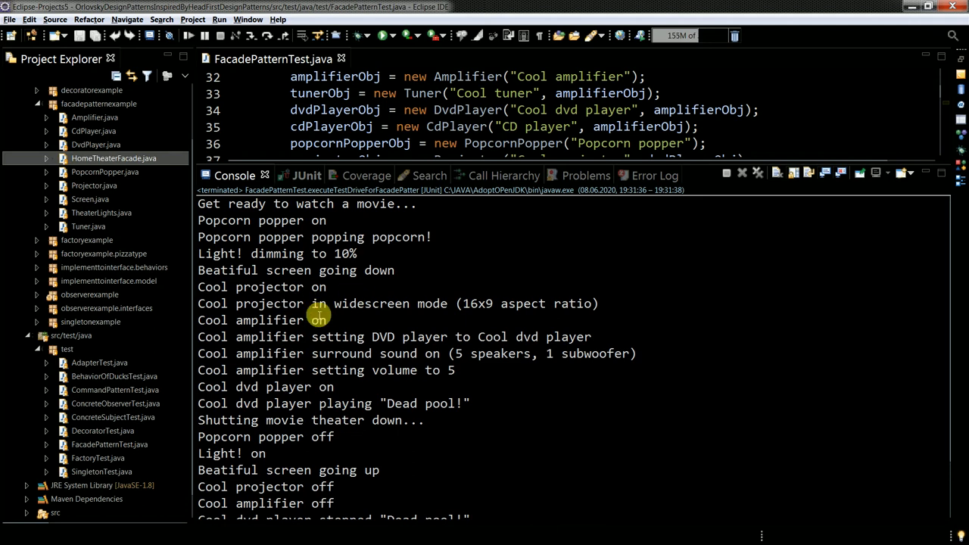
pyautogui.moveTo(275, 353)
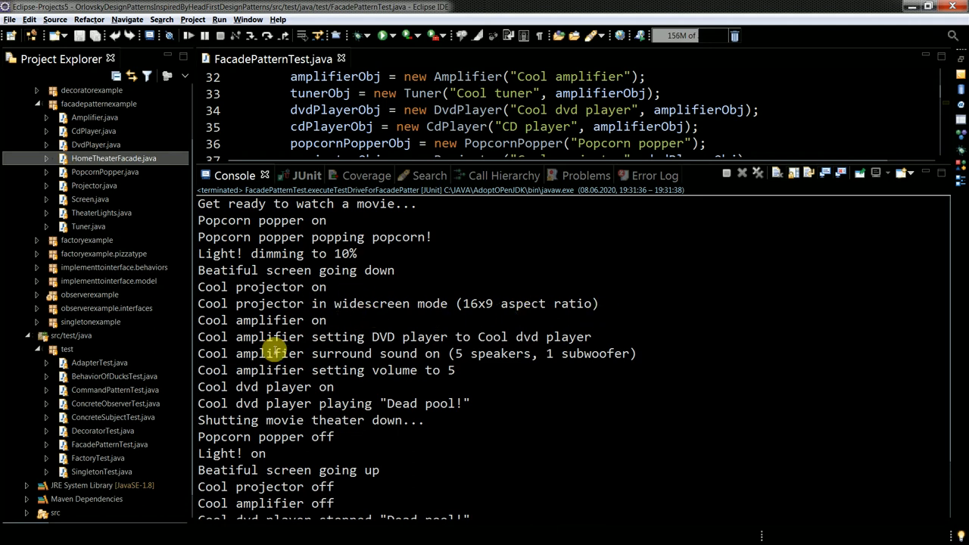
pyautogui.moveTo(258, 403)
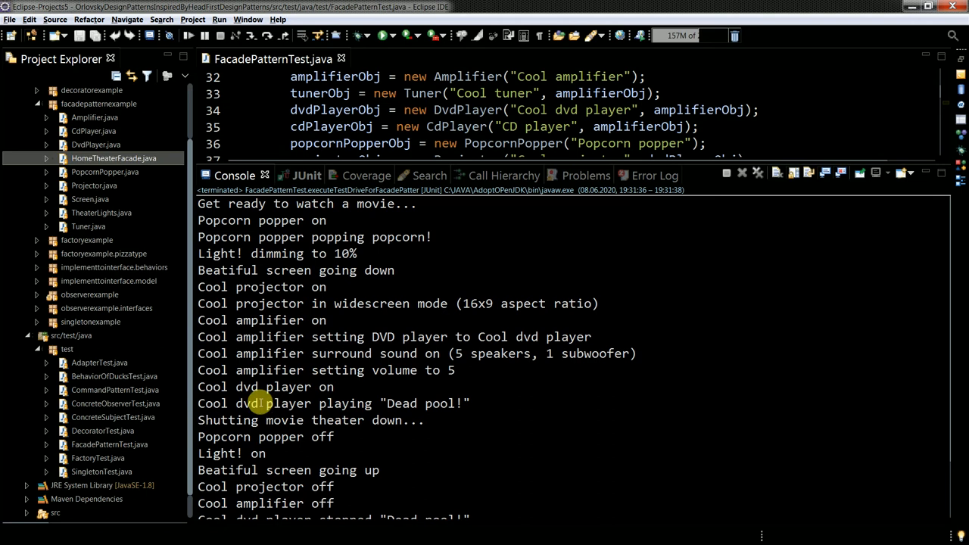
pyautogui.scroll(-3)
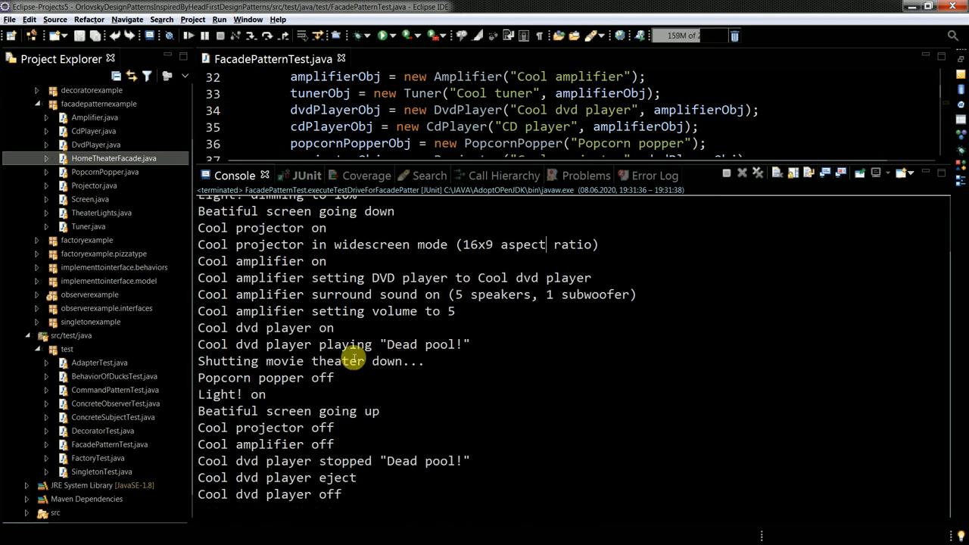
pyautogui.moveTo(225, 393)
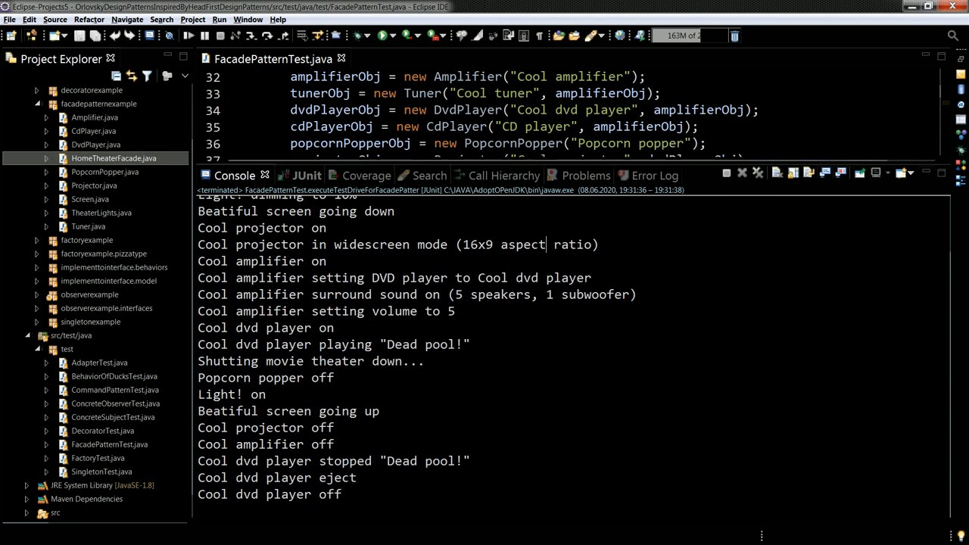
# Switch to OneNote and select the 'Neuer Abschnitt 1' section.
pyautogui.press('alt+tab')
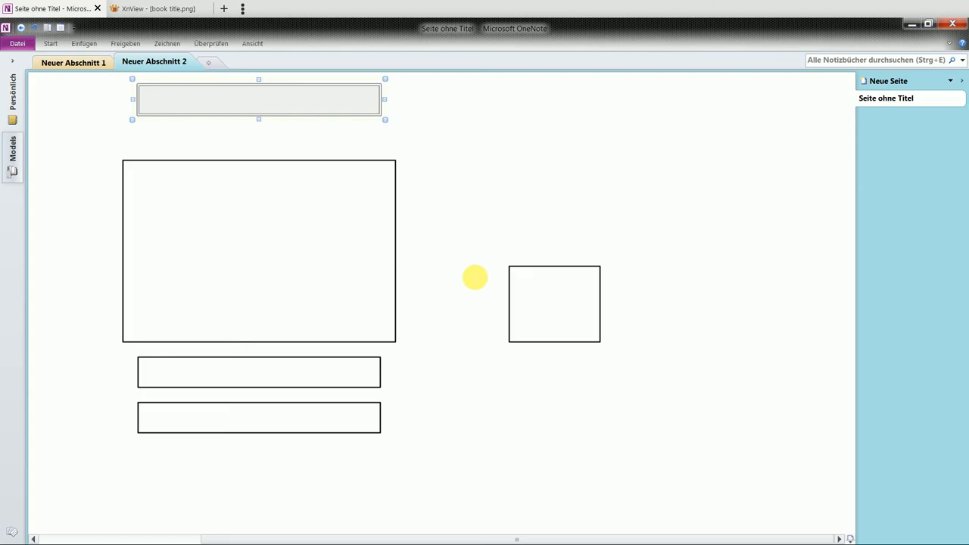
pyautogui.click(73, 61)
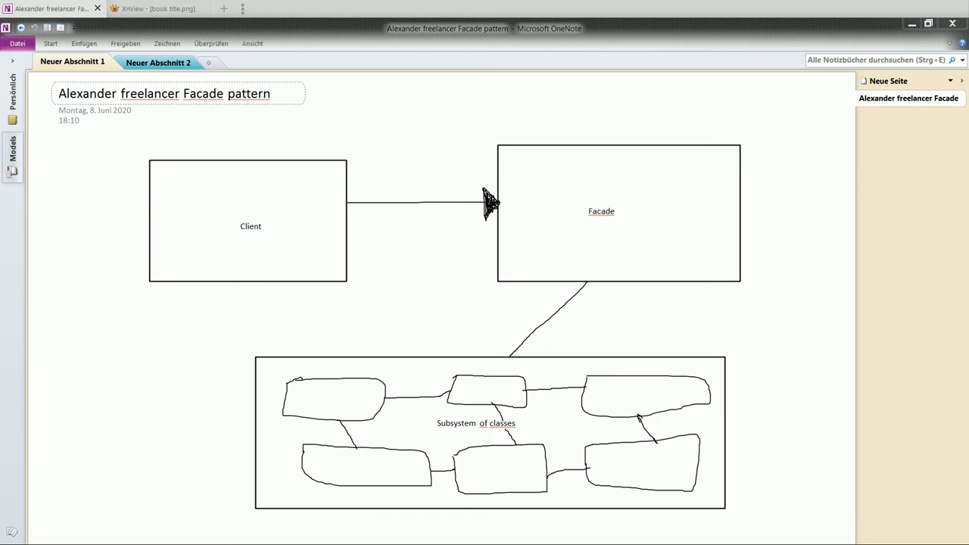
# Choose a pen on the Zeichnen tab and loop an outline around the Facade label.
pyautogui.click(563, 454)
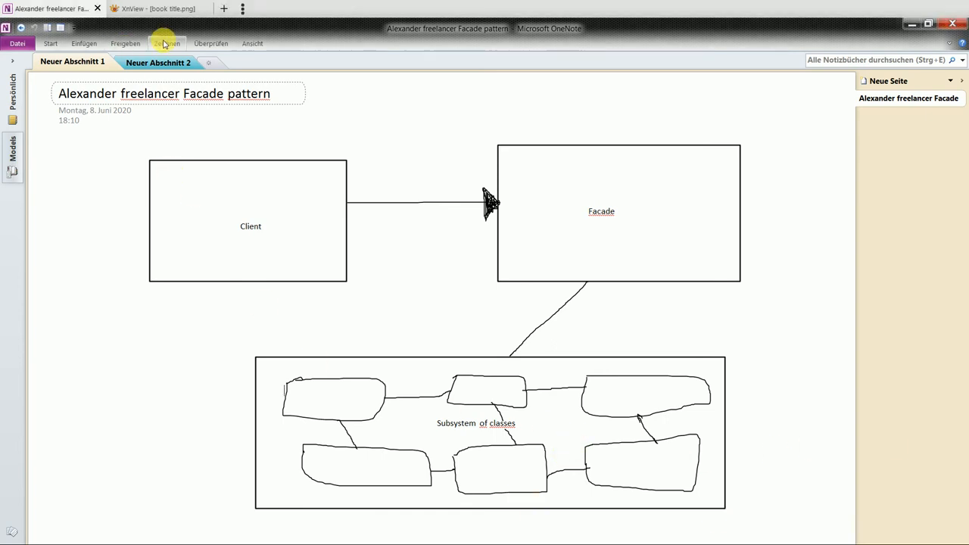
pyautogui.click(167, 43)
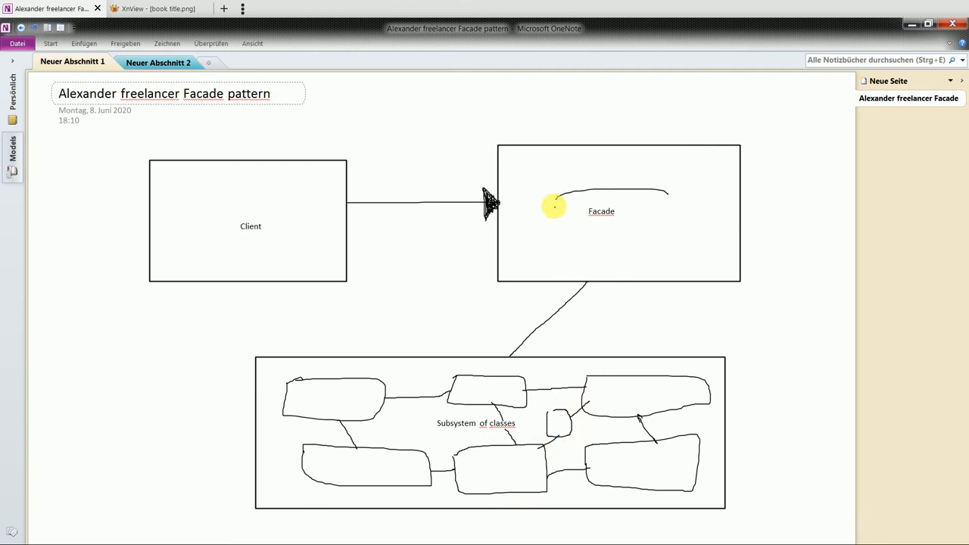
pyautogui.moveTo(553, 204); pyautogui.dragTo(644, 235)
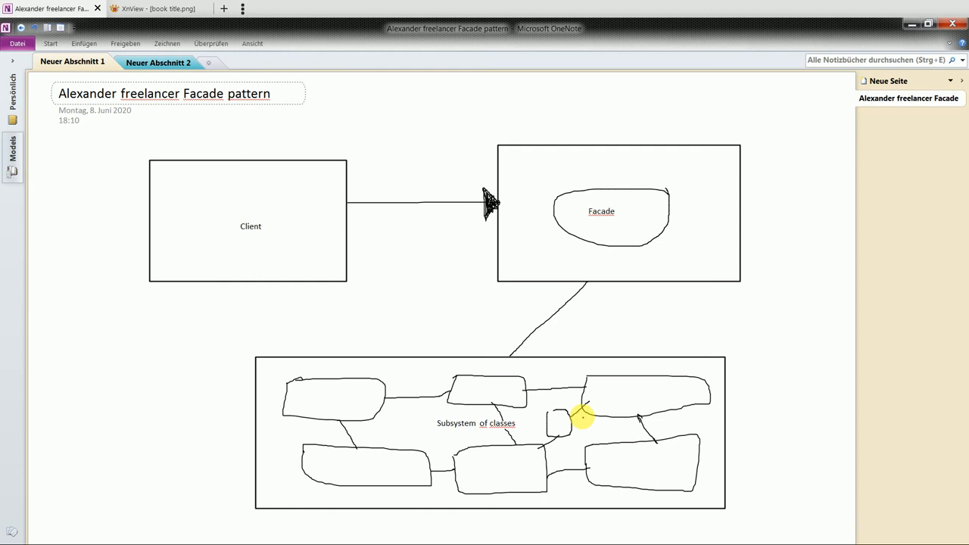
pyautogui.moveTo(571, 386)
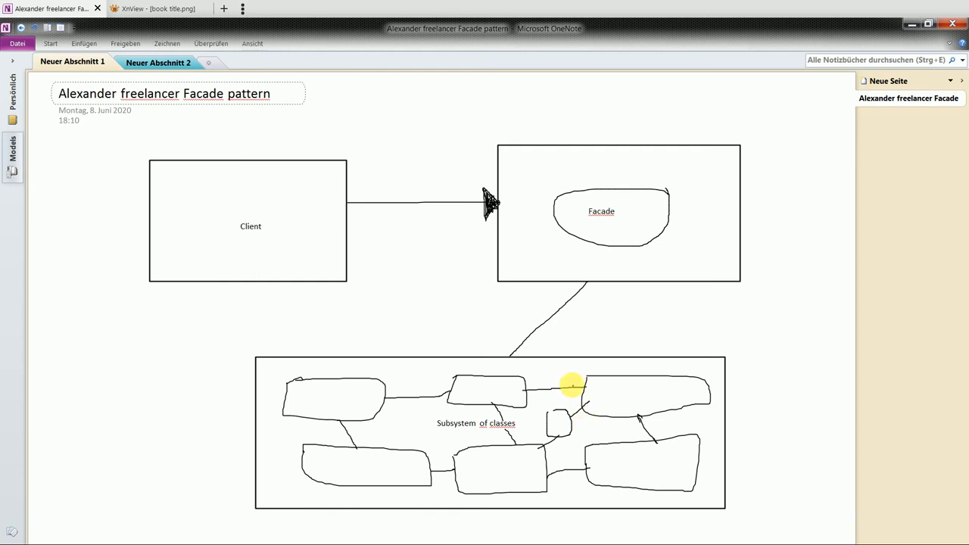
pyautogui.moveTo(198, 359)
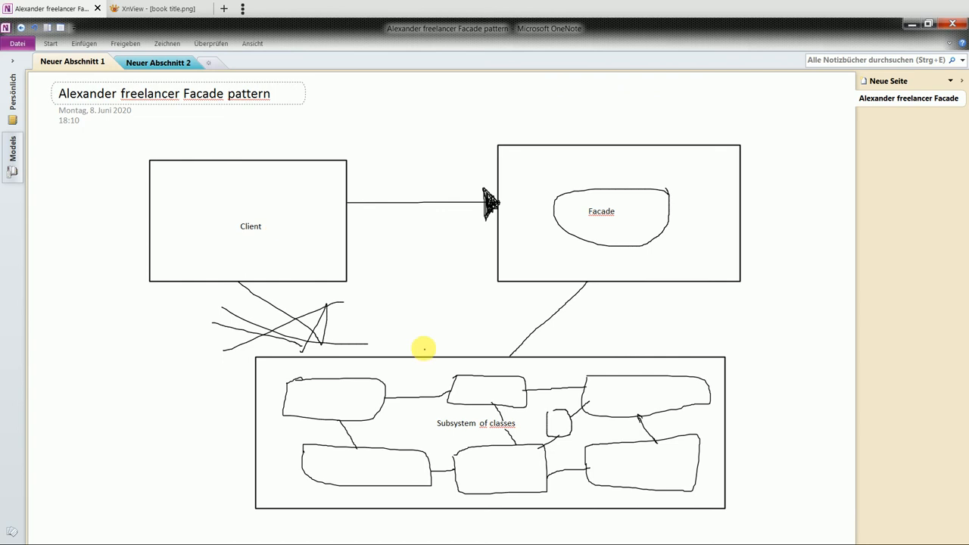
pyautogui.moveTo(401, 184)
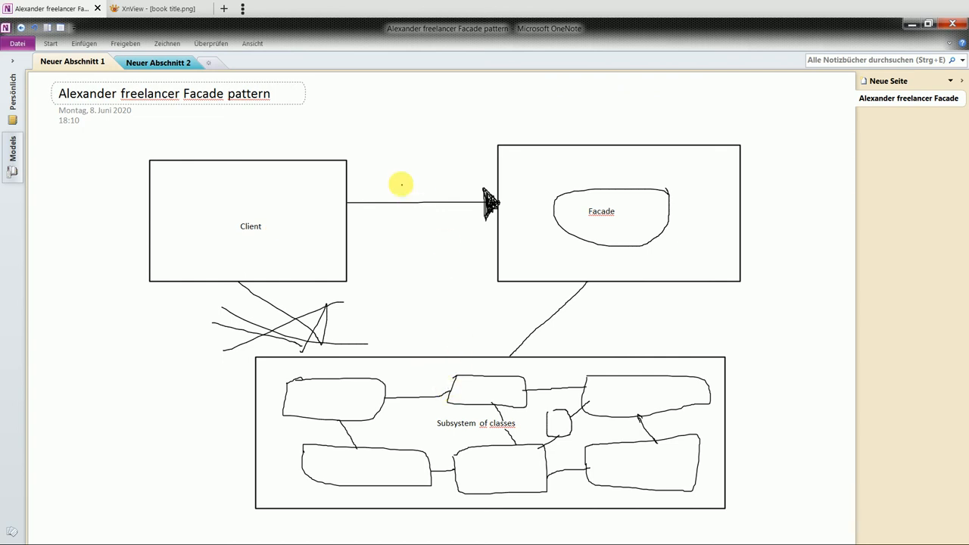
pyautogui.moveTo(547, 204)
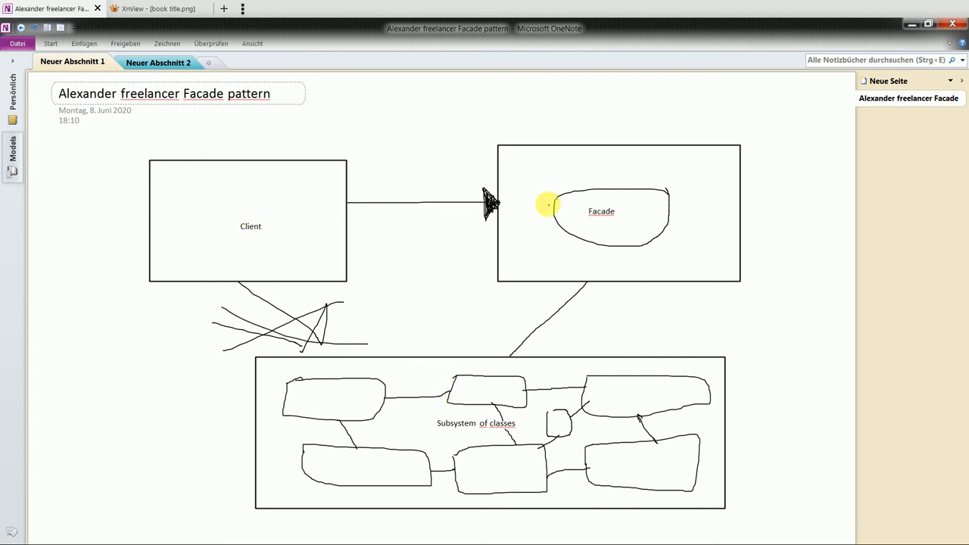
pyautogui.moveTo(617, 227)
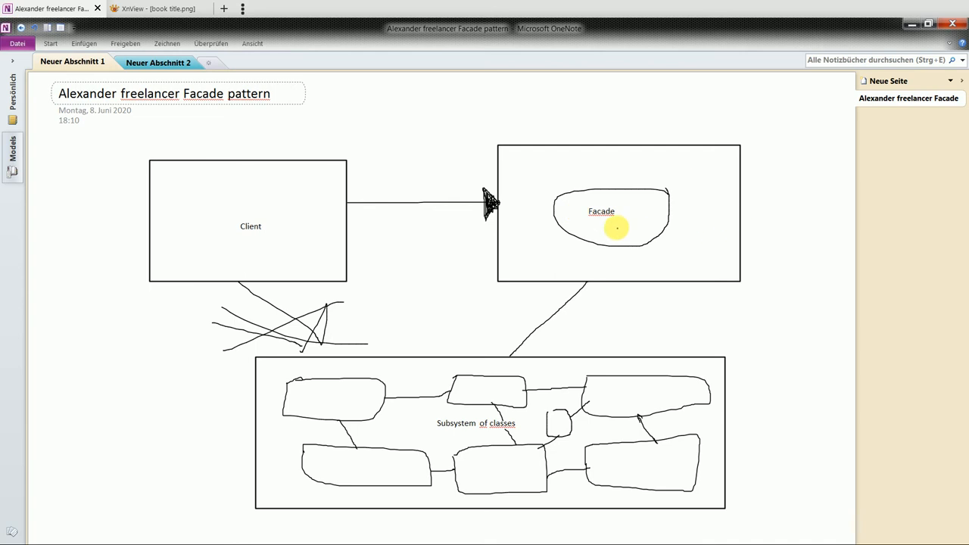
pyautogui.moveTo(627, 255)
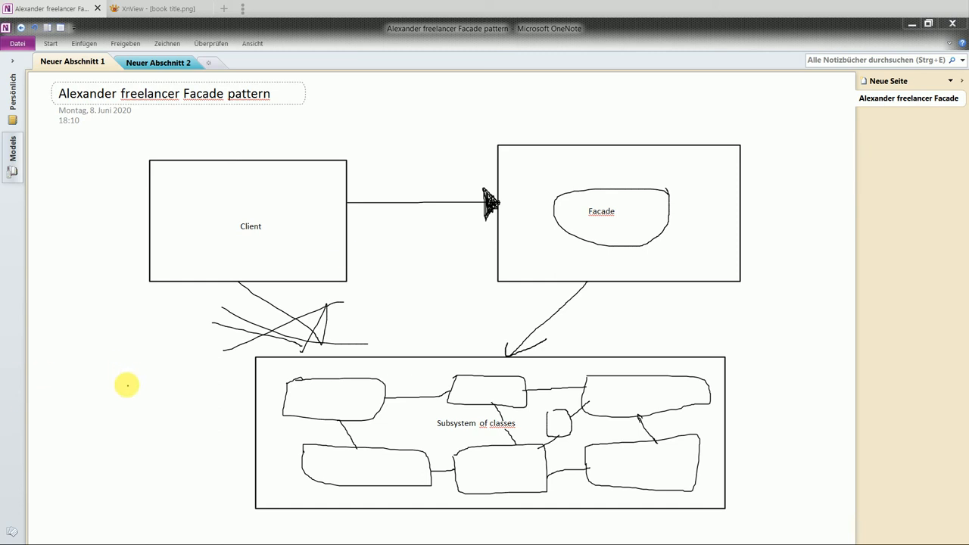
pyautogui.moveTo(82, 419)
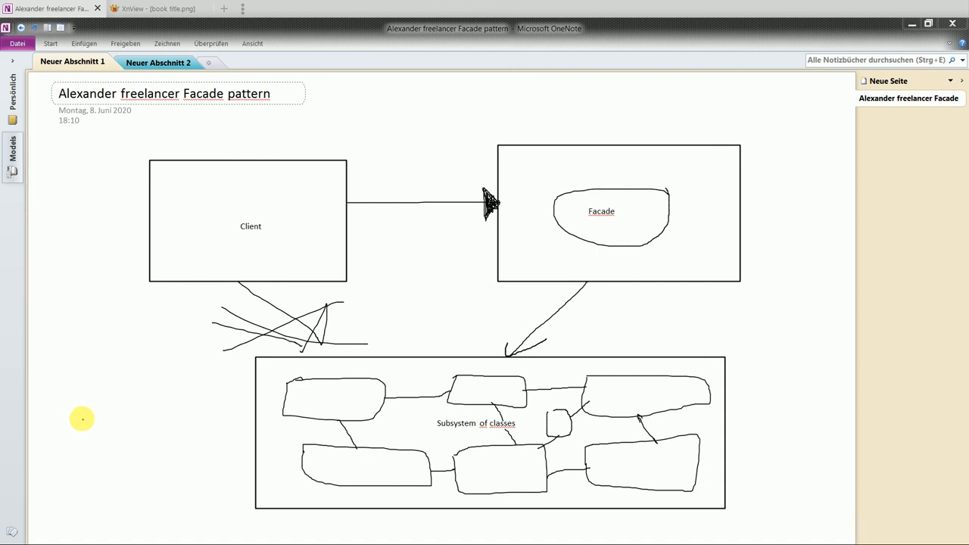
# Sketch the column strokes and base of the building at lower left.
pyautogui.moveTo(77, 412); pyautogui.dragTo(88, 481)
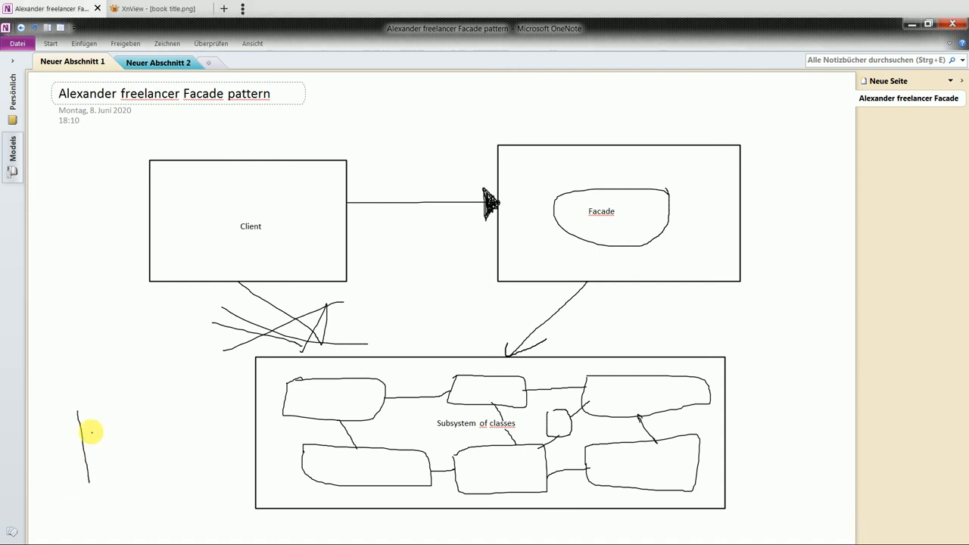
pyautogui.moveTo(98, 424); pyautogui.dragTo(172, 426)
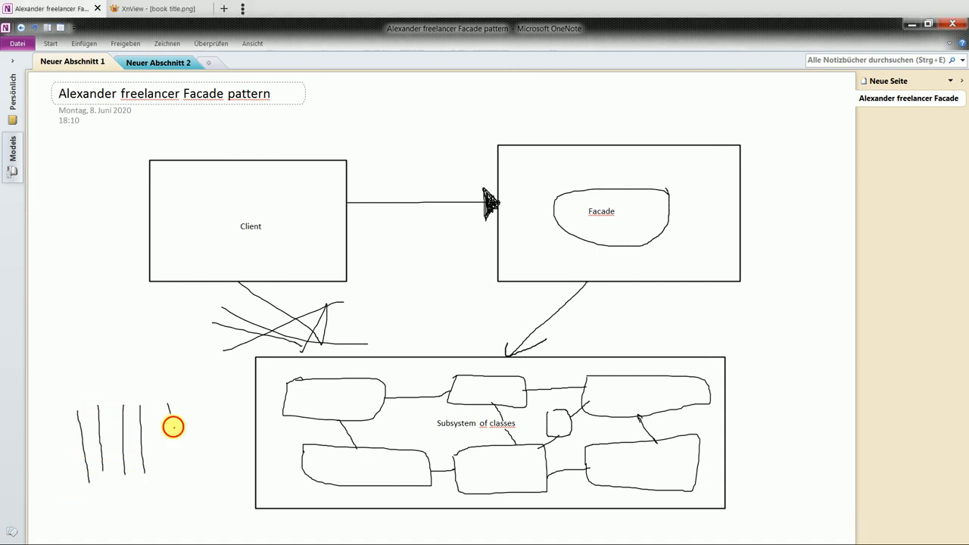
pyautogui.moveTo(172, 426); pyautogui.dragTo(67, 462)
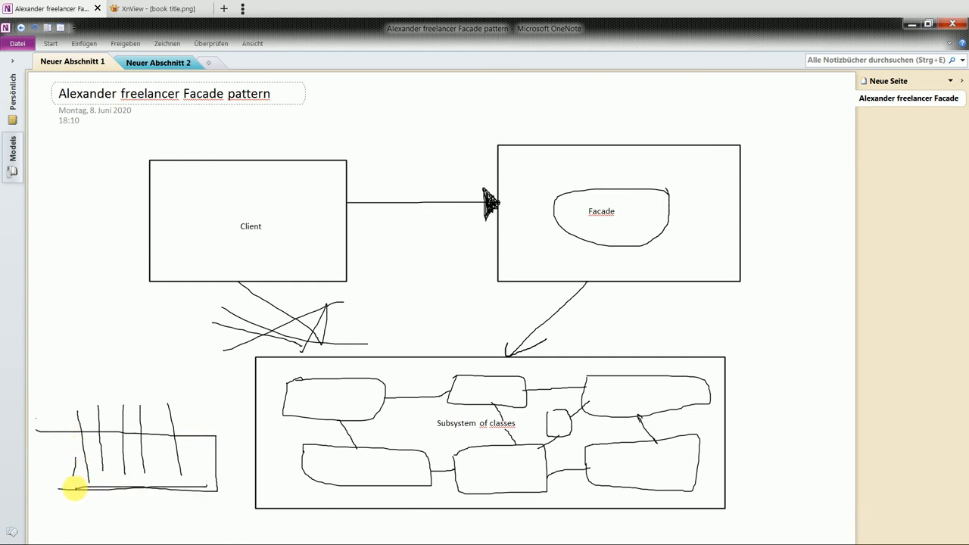
pyautogui.moveTo(74, 489); pyautogui.dragTo(178, 407)
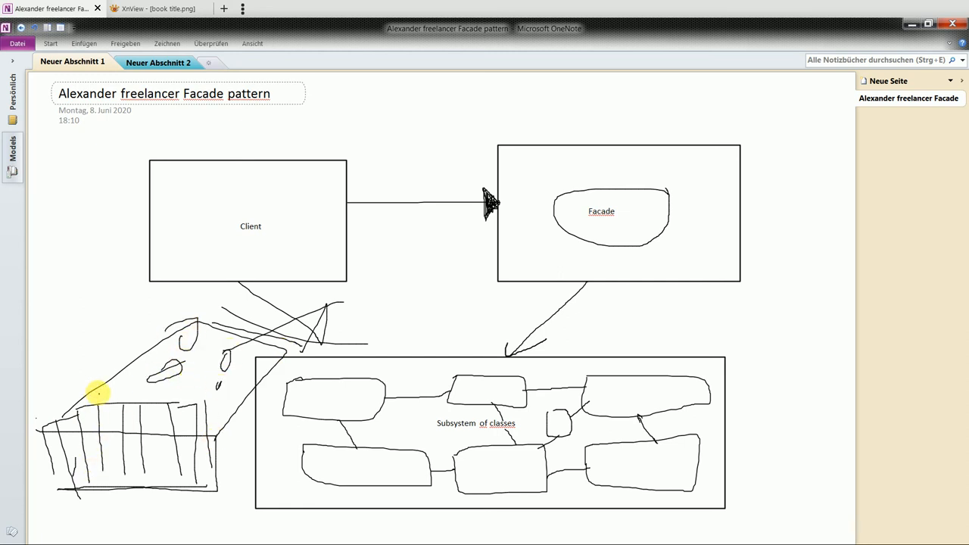
pyautogui.moveTo(157, 495)
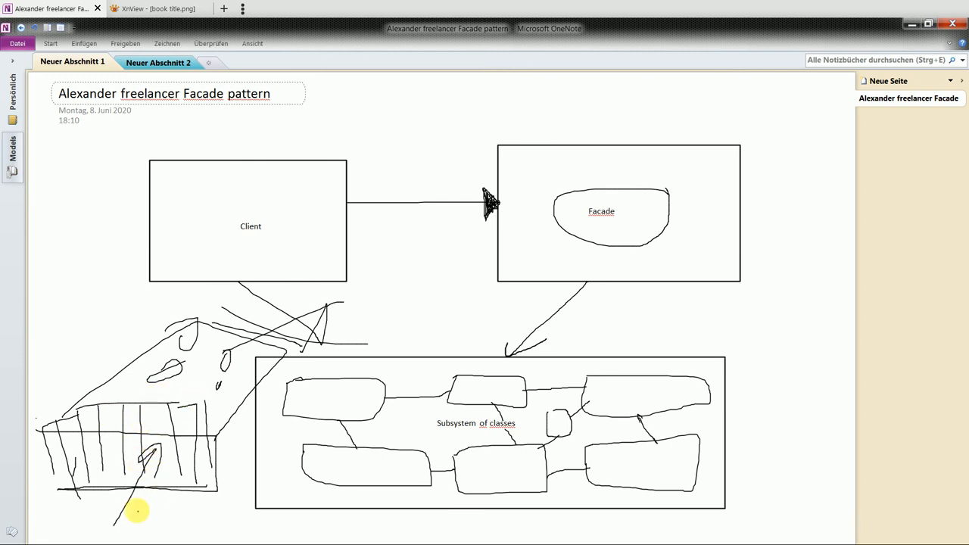
pyautogui.moveTo(22, 443)
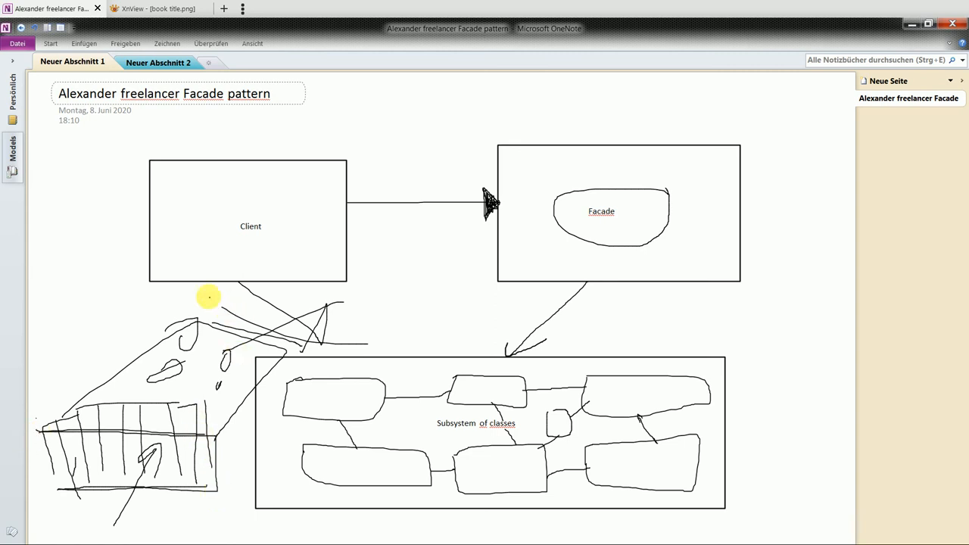
pyautogui.moveTo(276, 342)
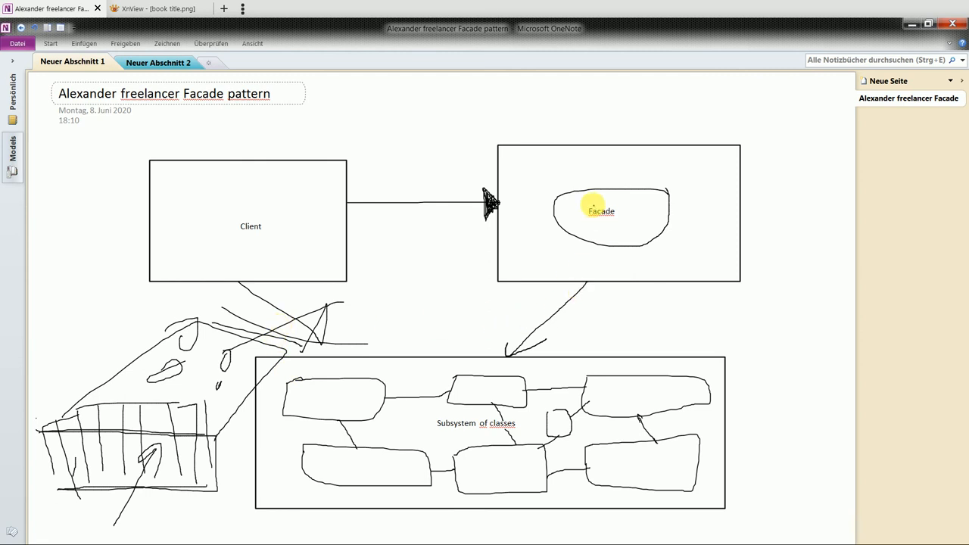
pyautogui.moveTo(82, 335)
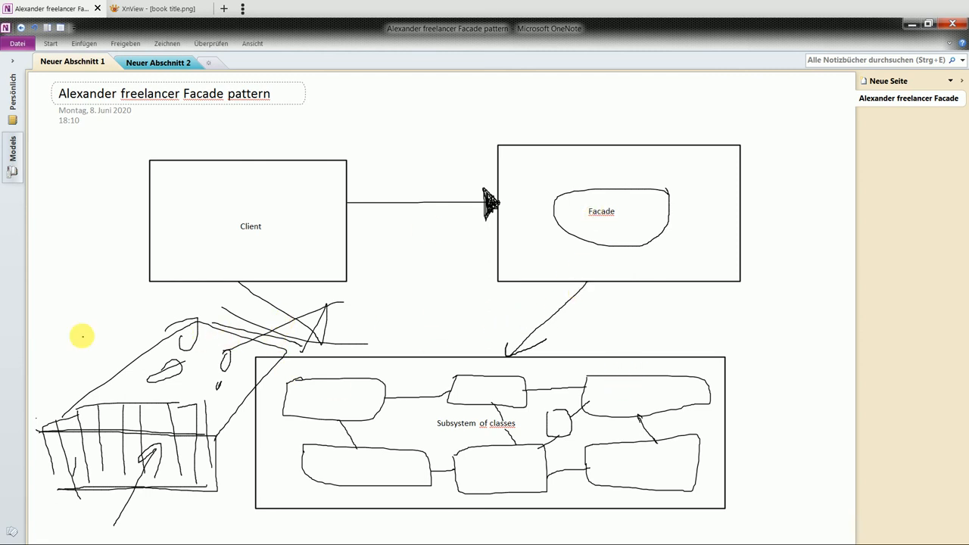
pyautogui.moveTo(183, 263)
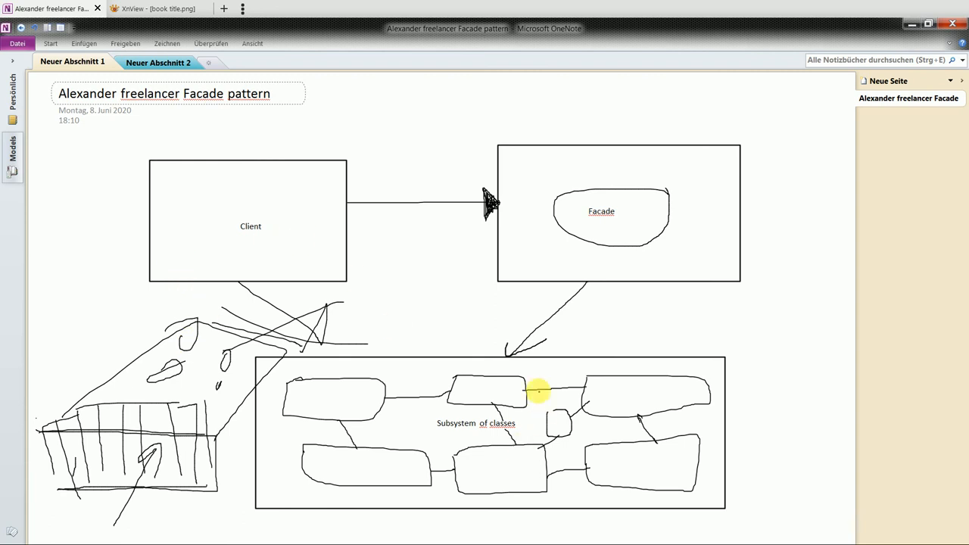
pyautogui.moveTo(499, 423)
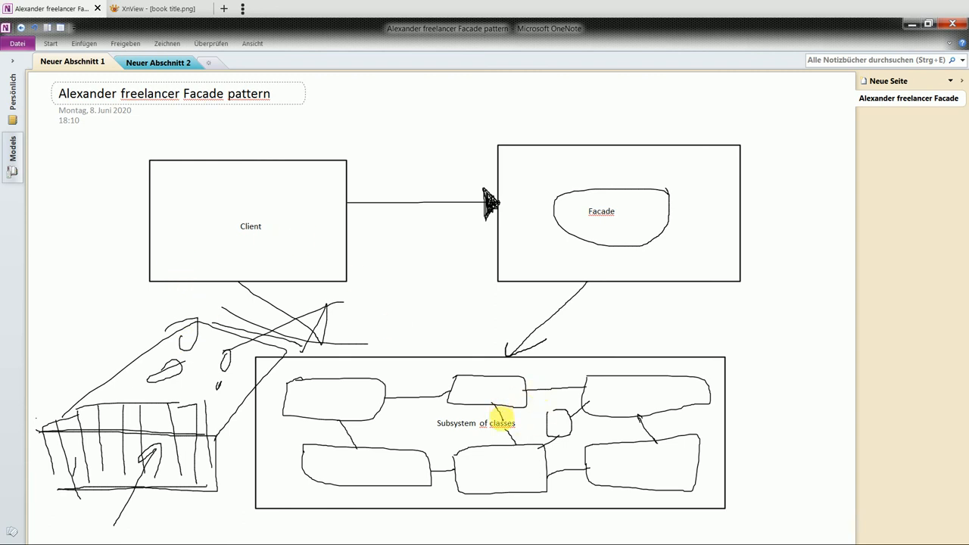
pyautogui.moveTo(475, 380)
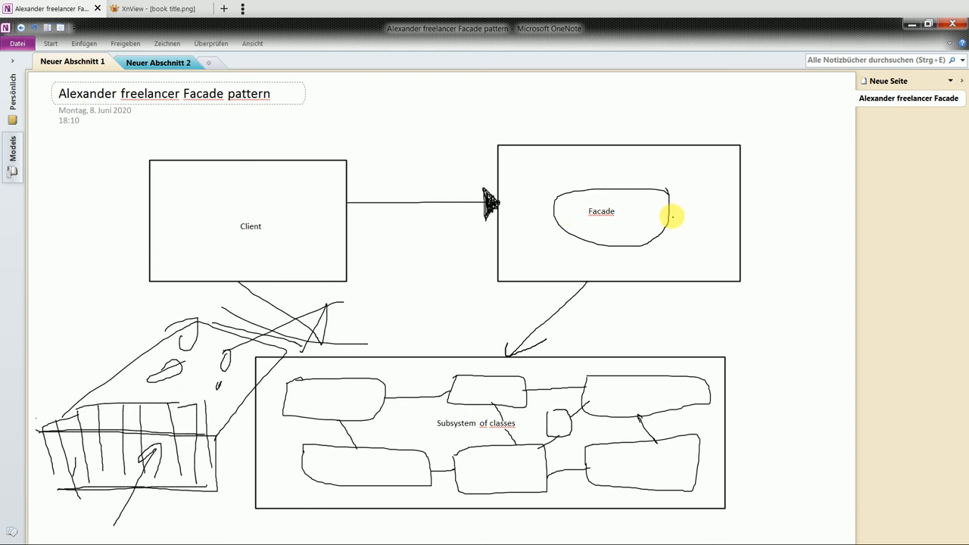
pyautogui.moveTo(738, 177)
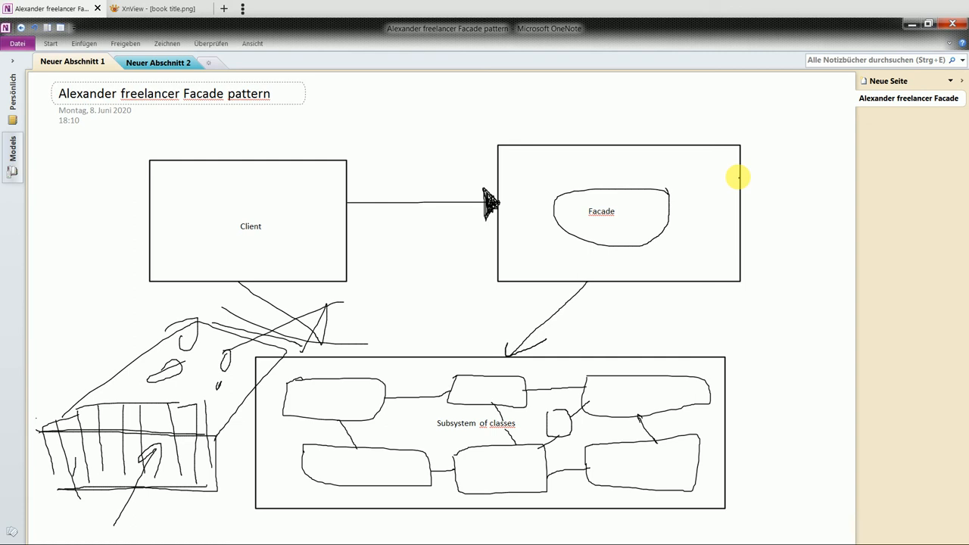
pyautogui.moveTo(191, 237)
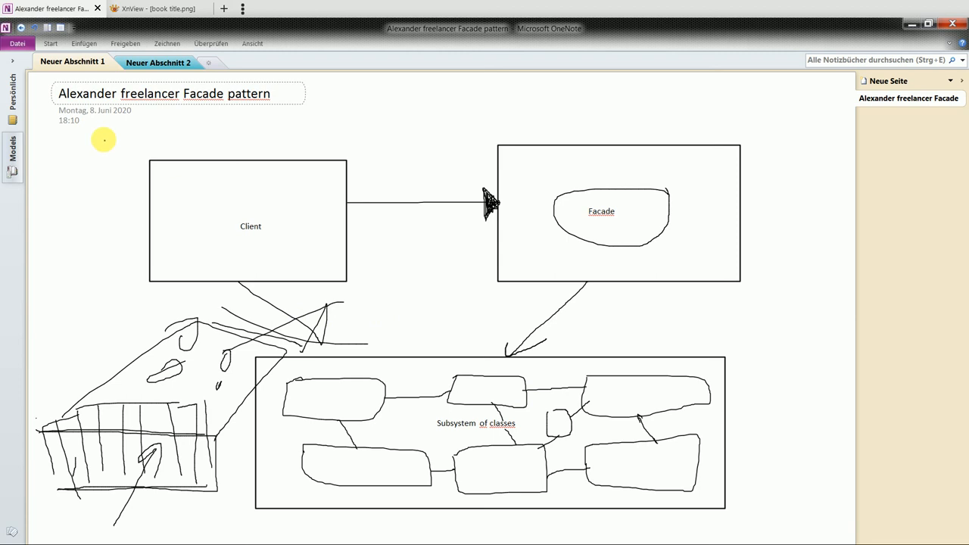
pyautogui.moveTo(455, 335)
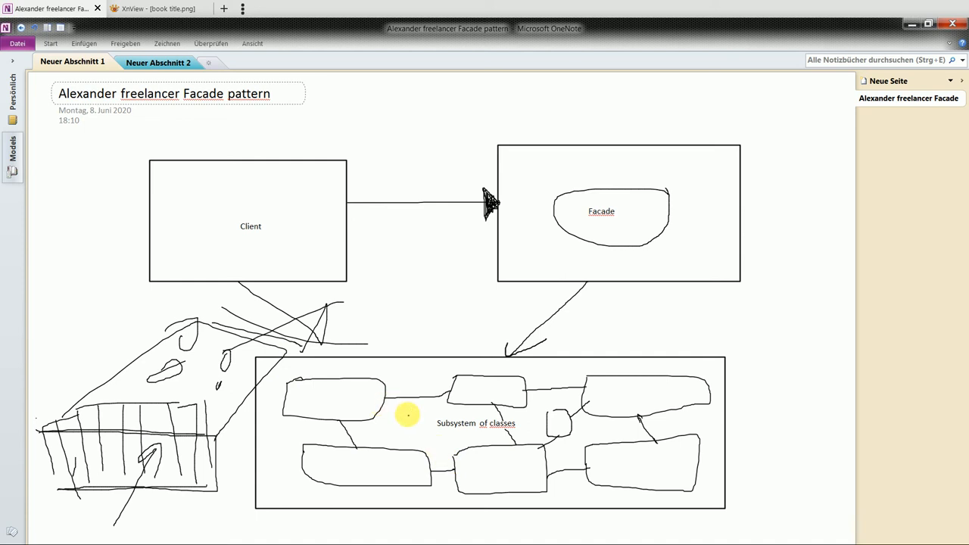
pyautogui.moveTo(416, 408)
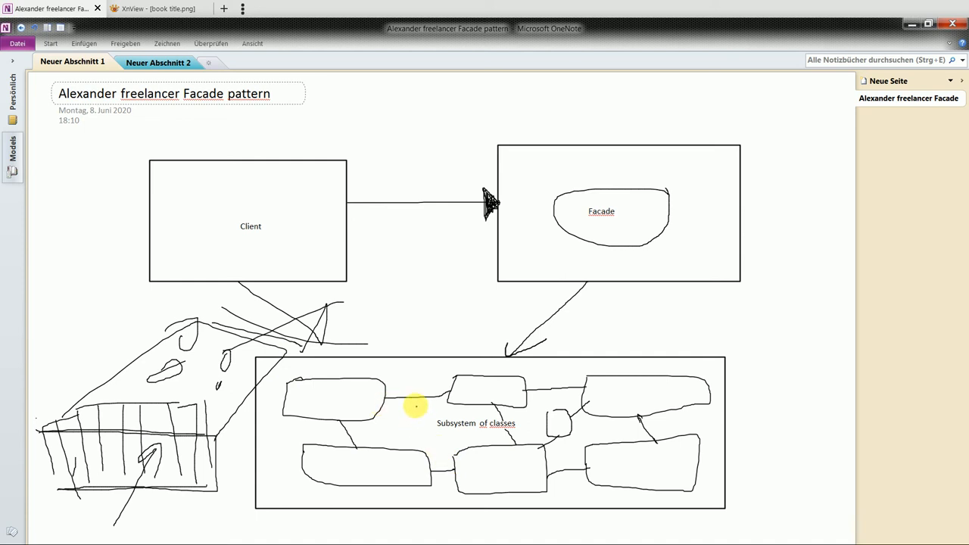
pyautogui.moveTo(705, 369)
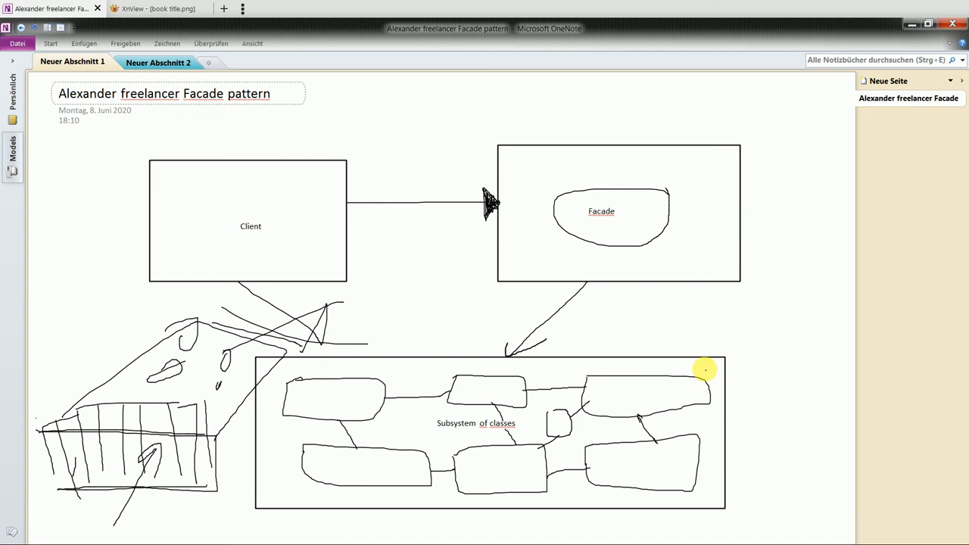
pyautogui.moveTo(628, 231)
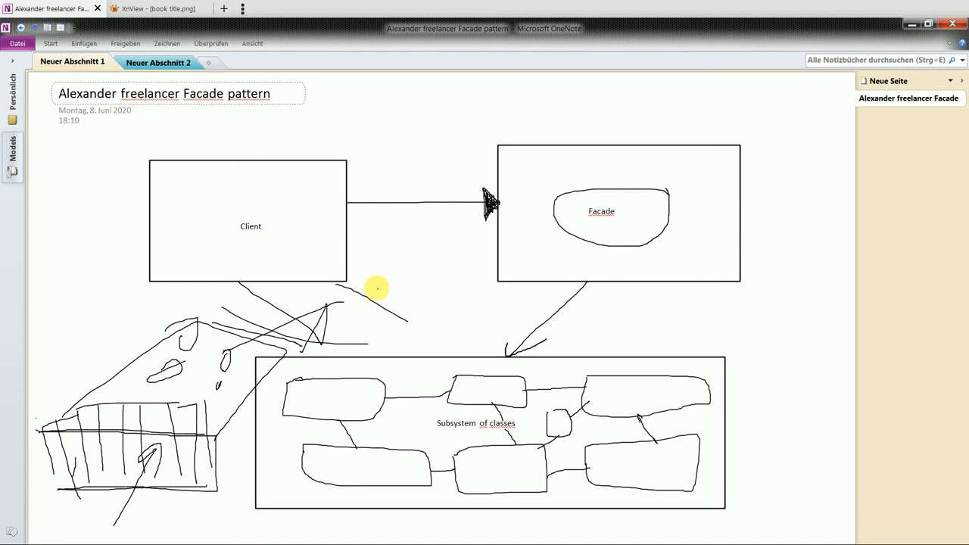
# Draw a curved freehand pen stroke between the Client and Facade boxes.
pyautogui.moveTo(377, 288); pyautogui.dragTo(473, 240)
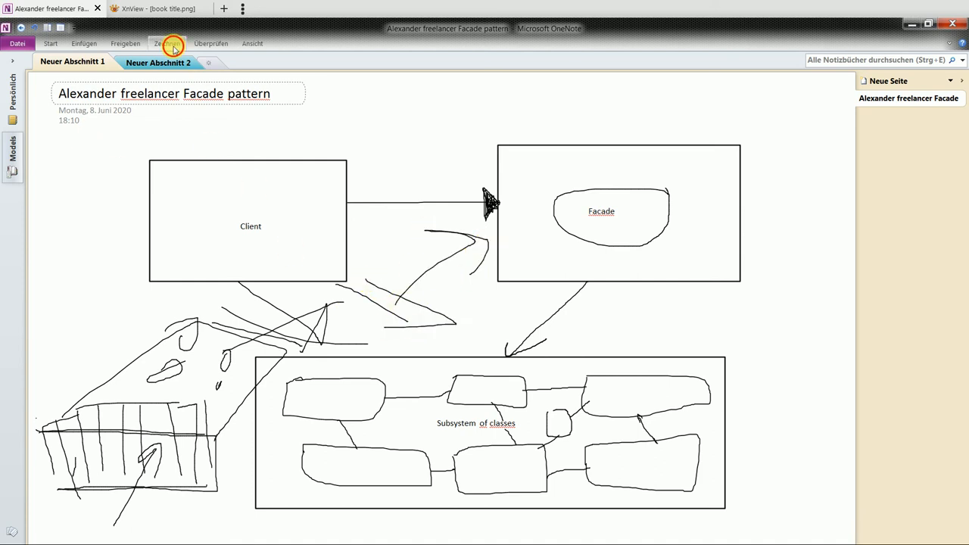
# Erase the house sketch and stray scribbled strokes around the diagram.
pyautogui.click(166, 43)
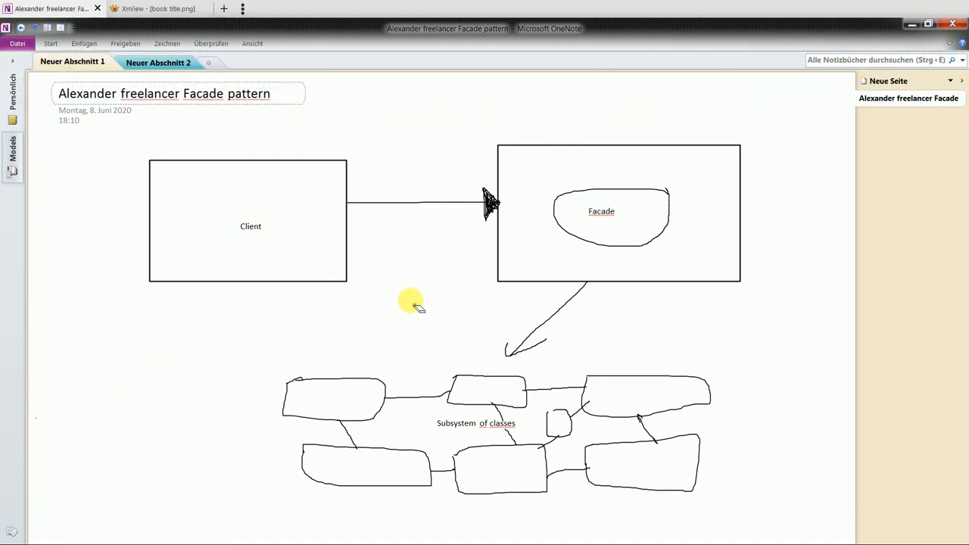
pyautogui.click(83, 43)
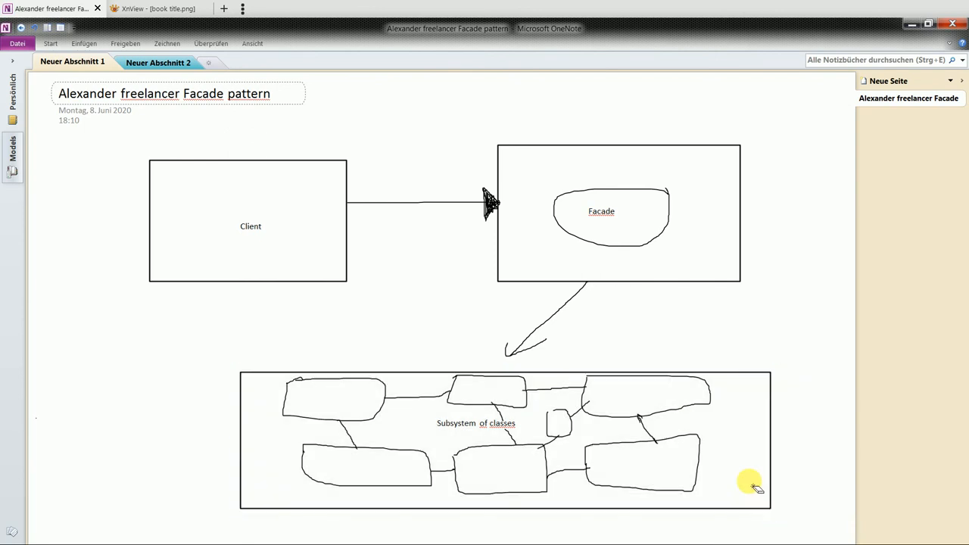
pyautogui.moveTo(584, 258)
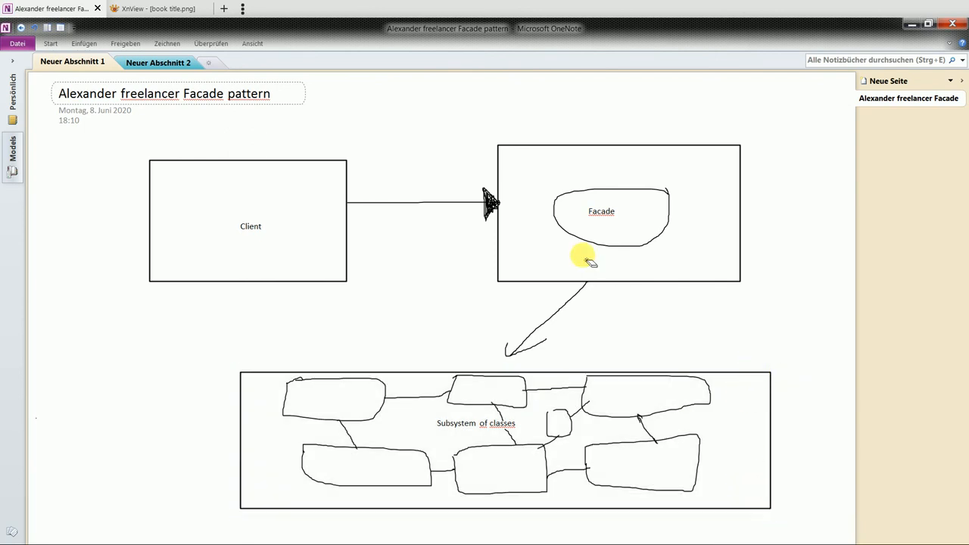
pyautogui.moveTo(149, 371)
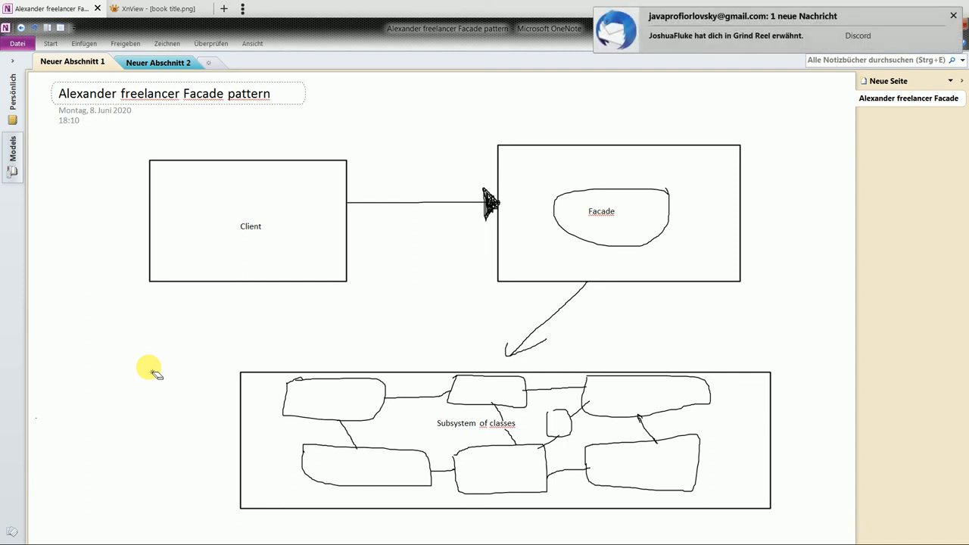
pyautogui.moveTo(946, 16)
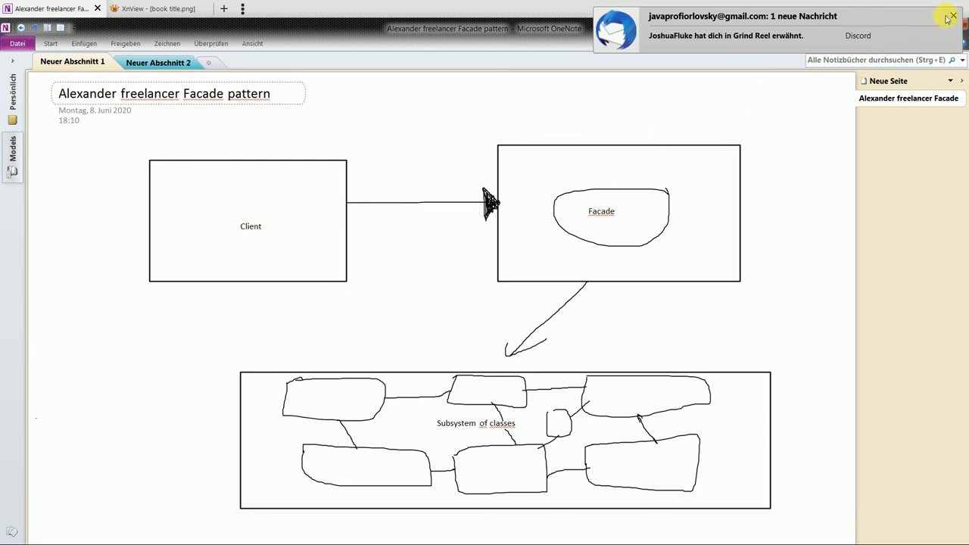
pyautogui.click(952, 16)
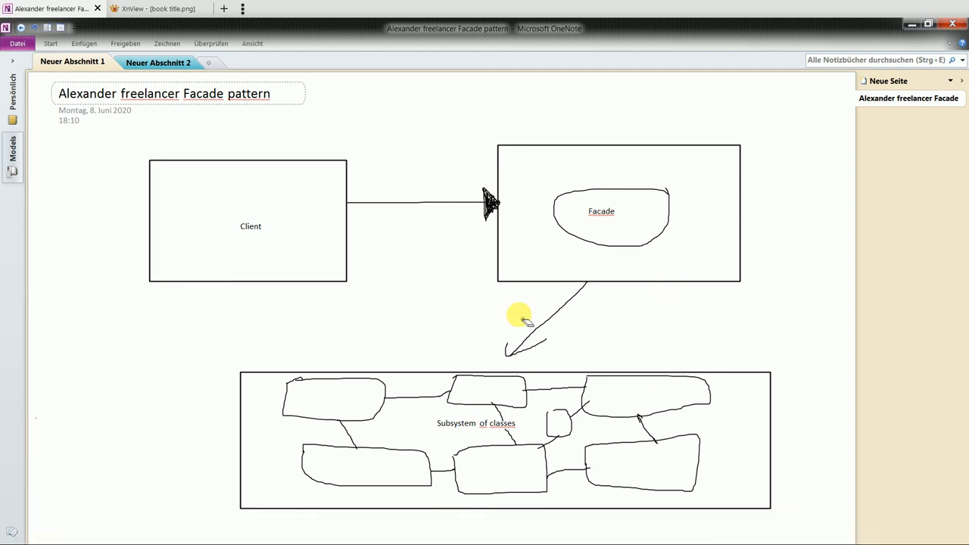
pyautogui.moveTo(84, 43)
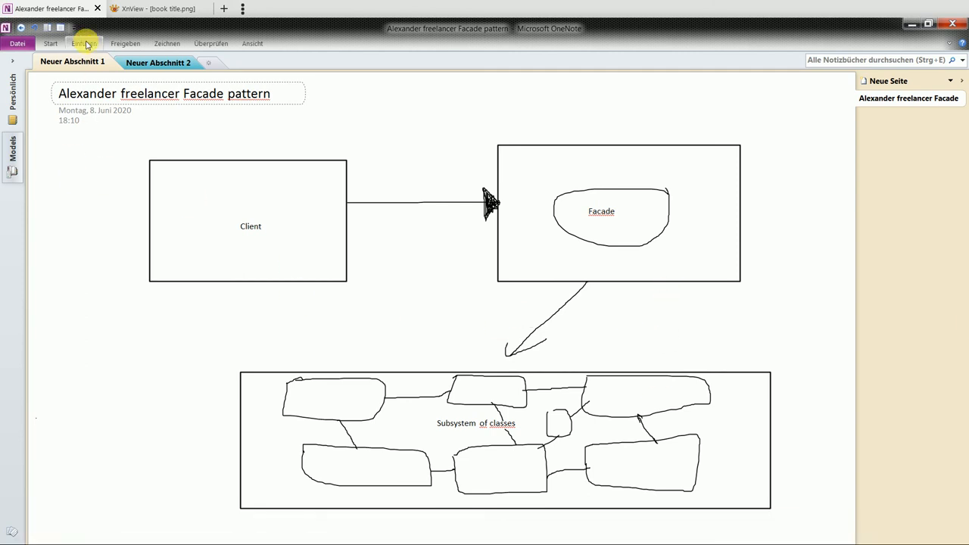
# Erase old subsystem boxes and the arrow, then sketch a module in the Facade corner.
pyautogui.click(125, 43)
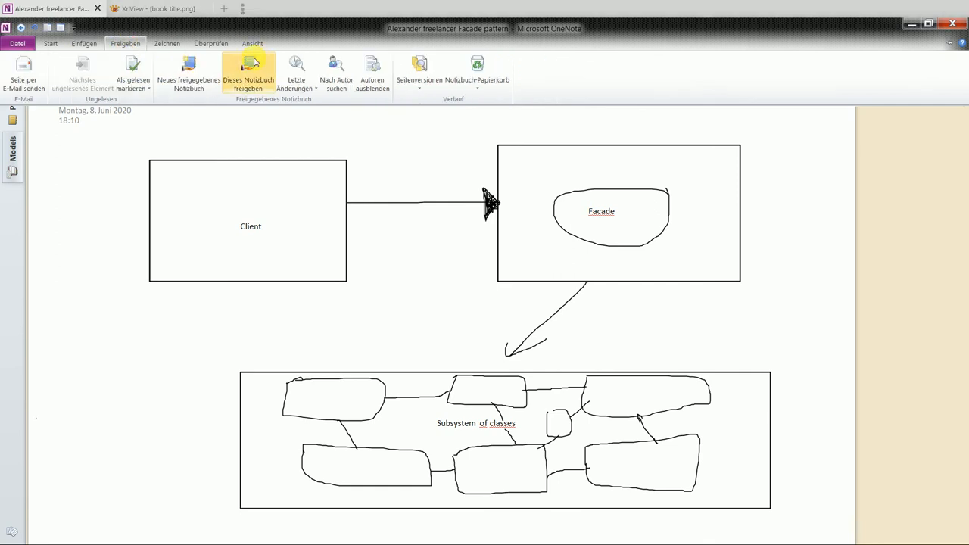
pyautogui.click(166, 43)
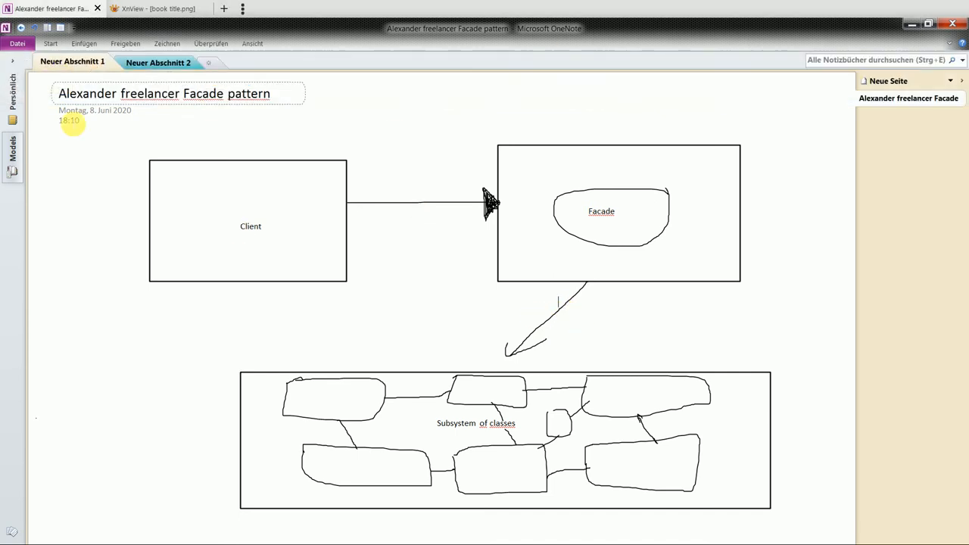
pyautogui.click(84, 44)
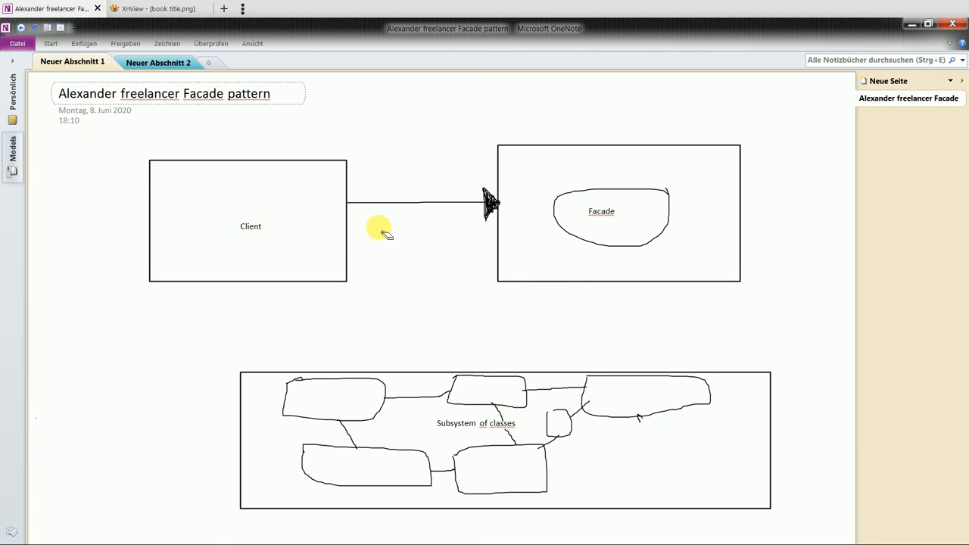
pyautogui.click(84, 43)
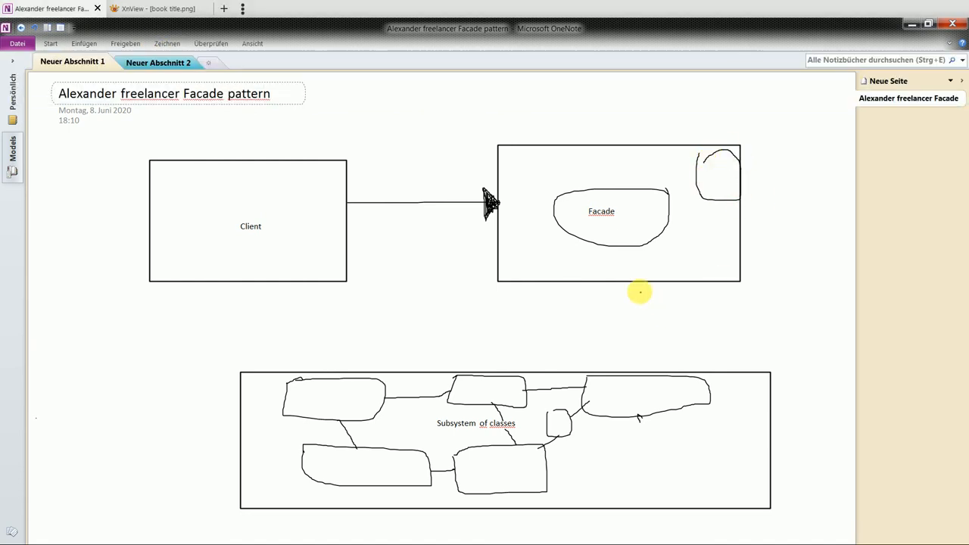
pyautogui.moveTo(640, 292); pyautogui.dragTo(572, 367)
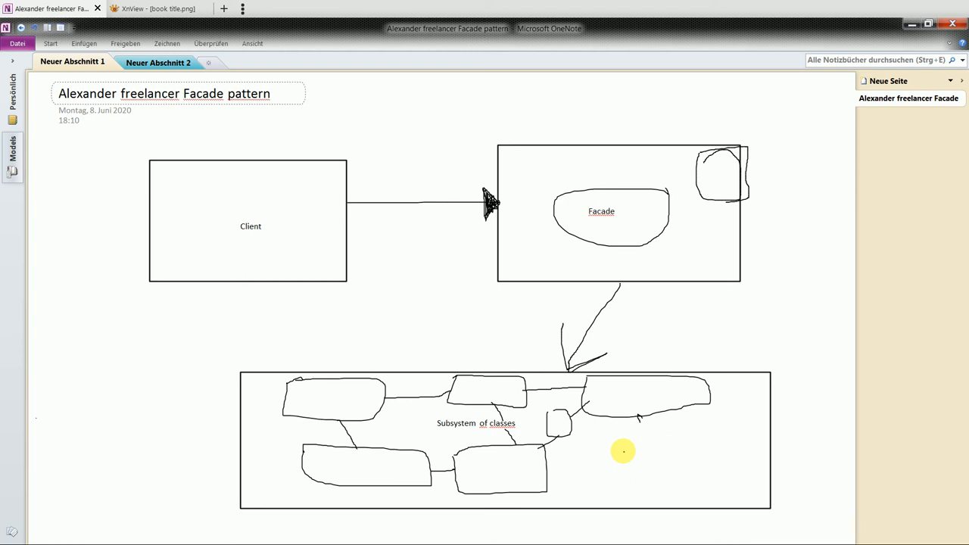
pyautogui.moveTo(629, 440)
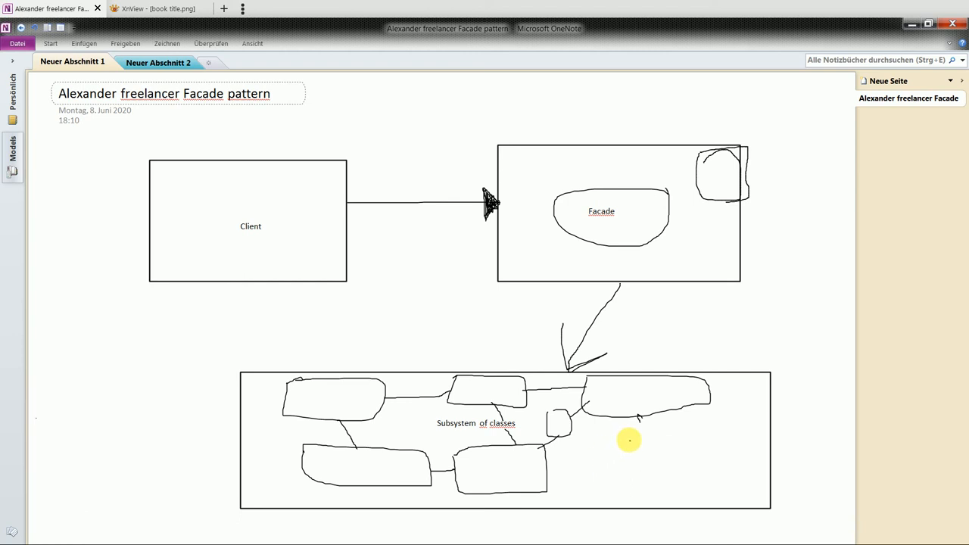
pyautogui.moveTo(659, 382)
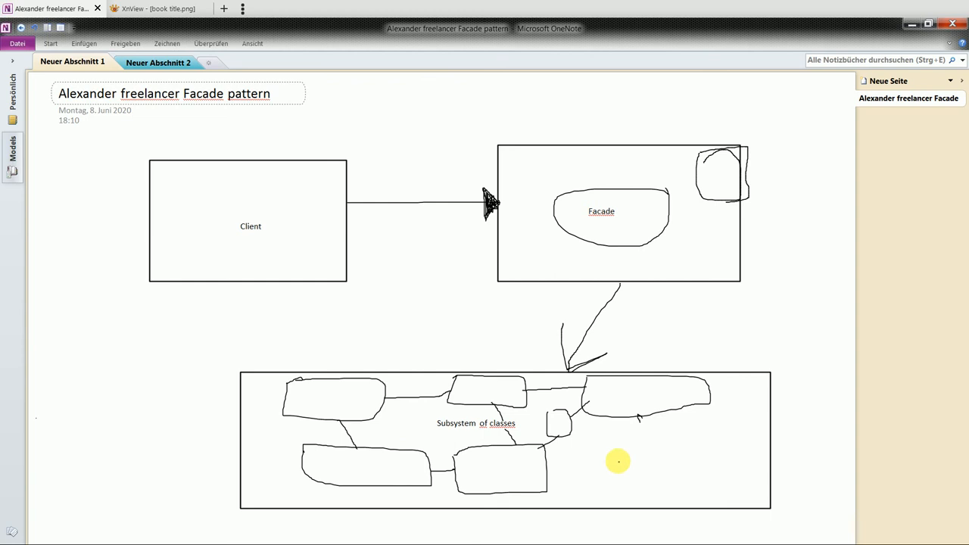
pyautogui.moveTo(159, 63)
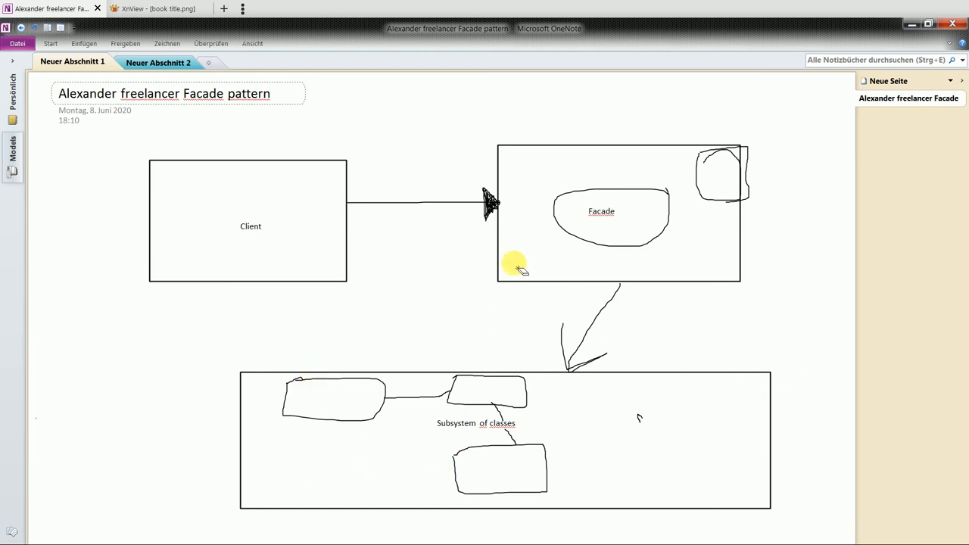
# Handwrite 'Final' in the subsystem's empty lower-right corner.
pyautogui.click(125, 44)
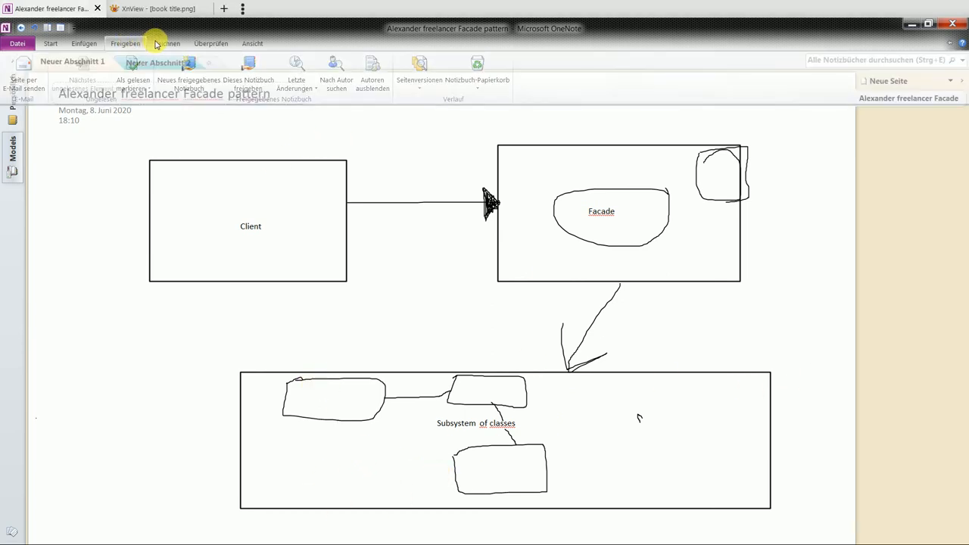
pyautogui.click(167, 44)
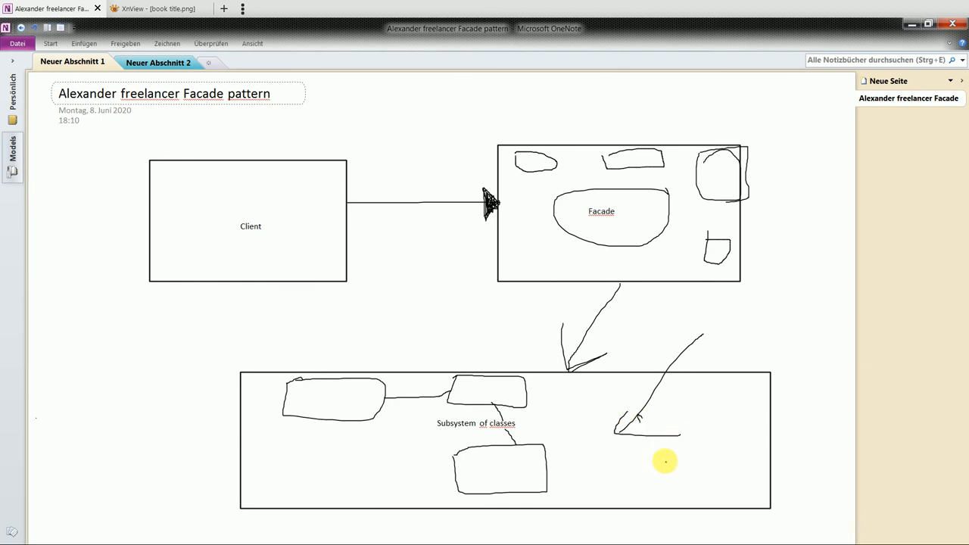
pyautogui.moveTo(593, 457)
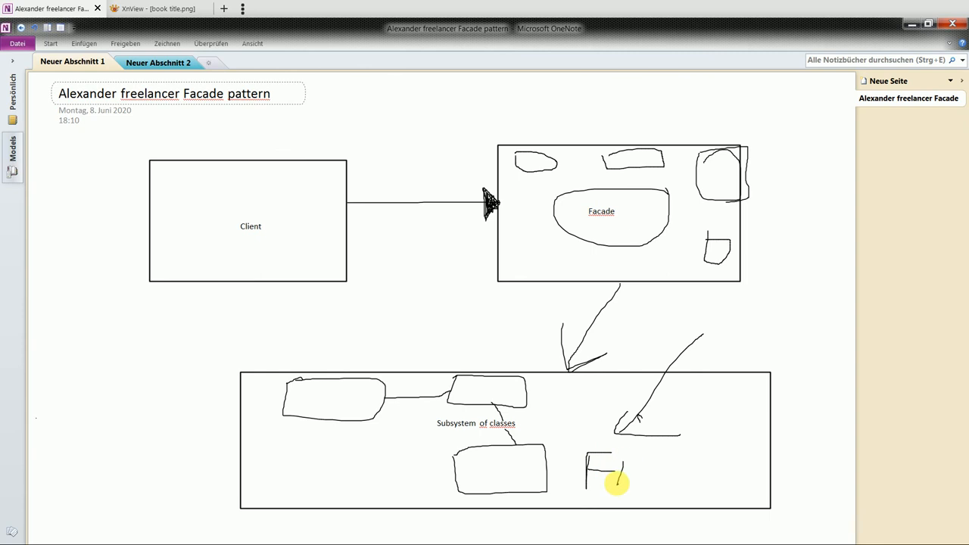
pyautogui.moveTo(617, 484); pyautogui.dragTo(681, 455)
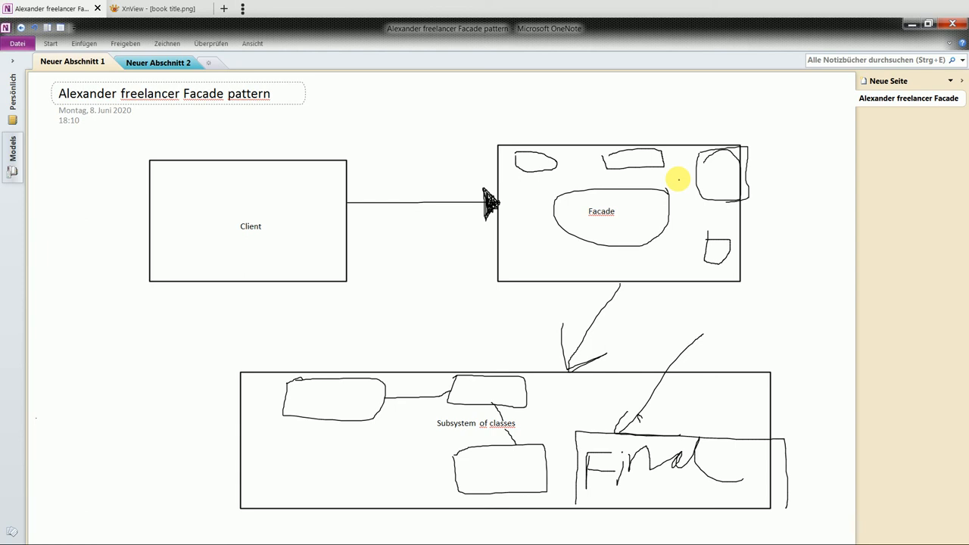
# Switch to XnView and maximize the book title.png cover image.
pyautogui.press('alt+tab')
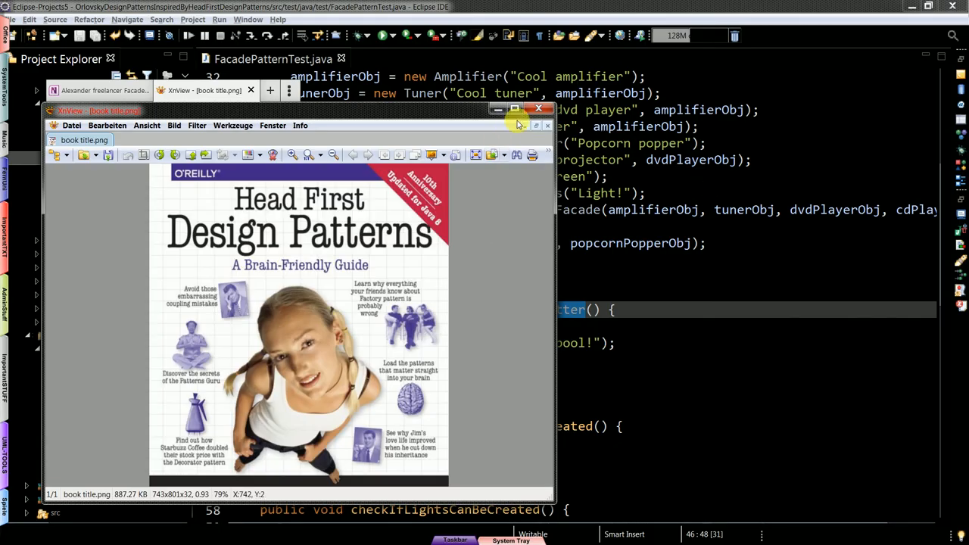
pyautogui.click(514, 109)
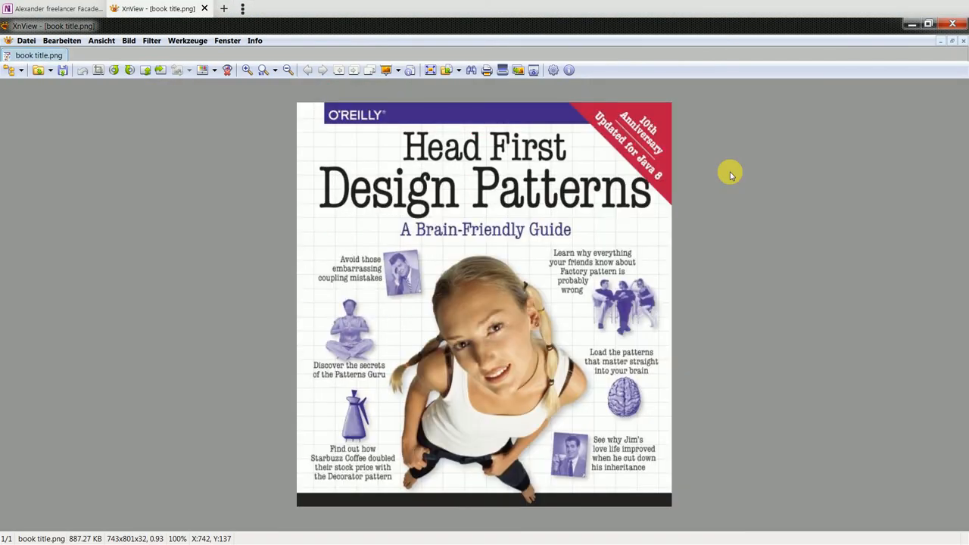